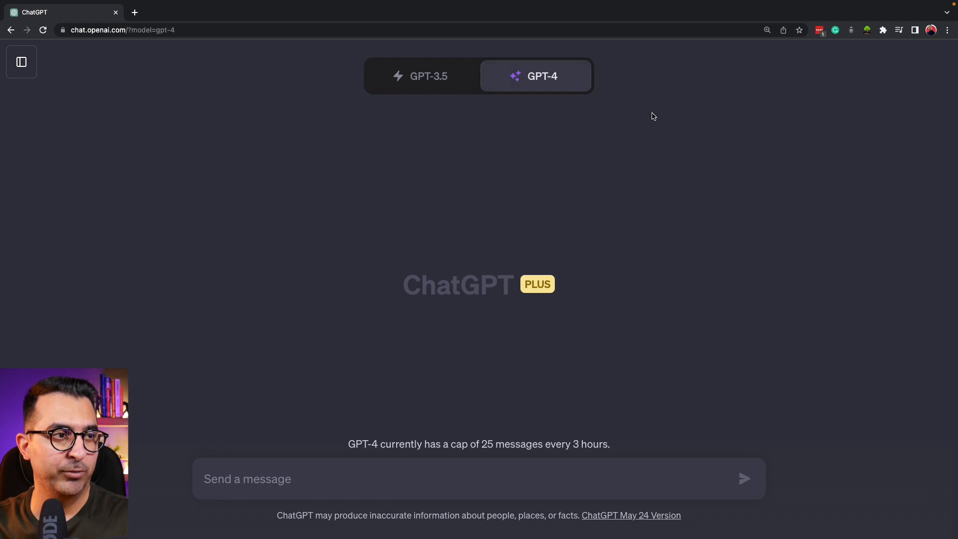
Switch the new GPT-4 chat to the Code Interpreter (Beta) model
{"action": "left_click", "coordinate": [535, 76]}
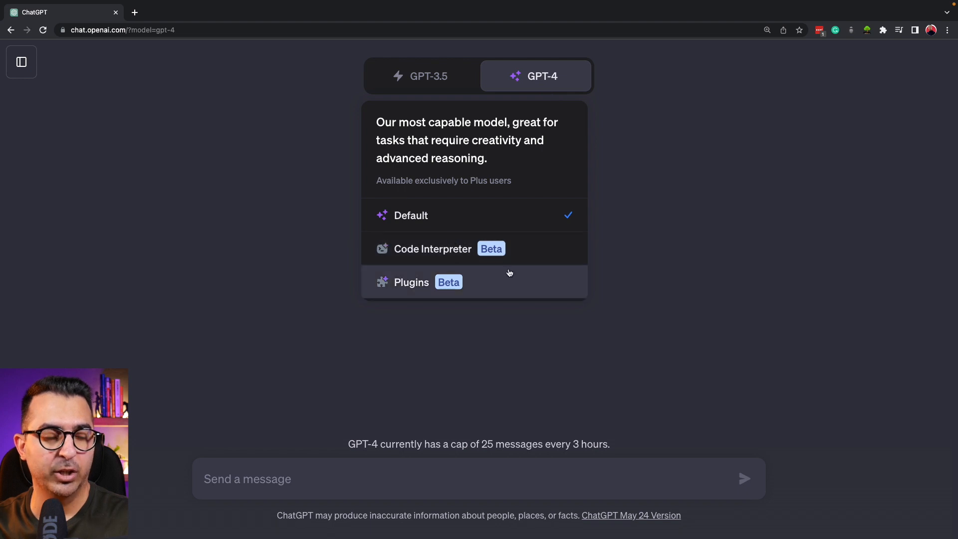
{"action": "mouse_move", "coordinate": [515, 256]}
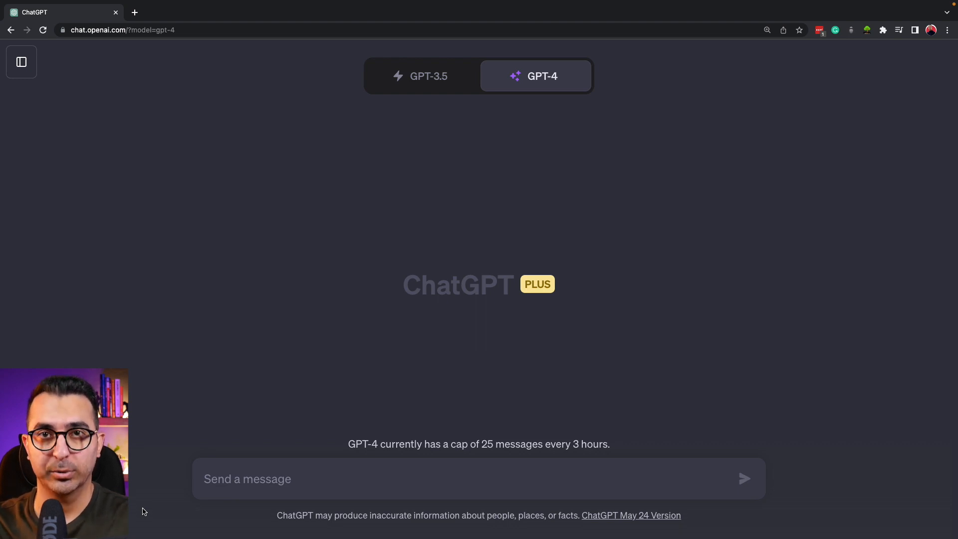
{"action": "mouse_move", "coordinate": [480, 190]}
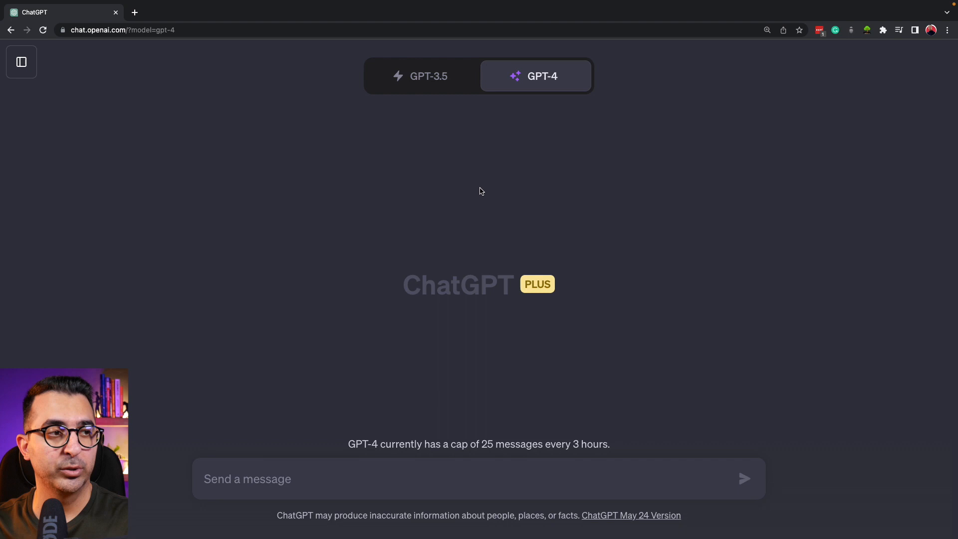
{"action": "left_click", "coordinate": [535, 76]}
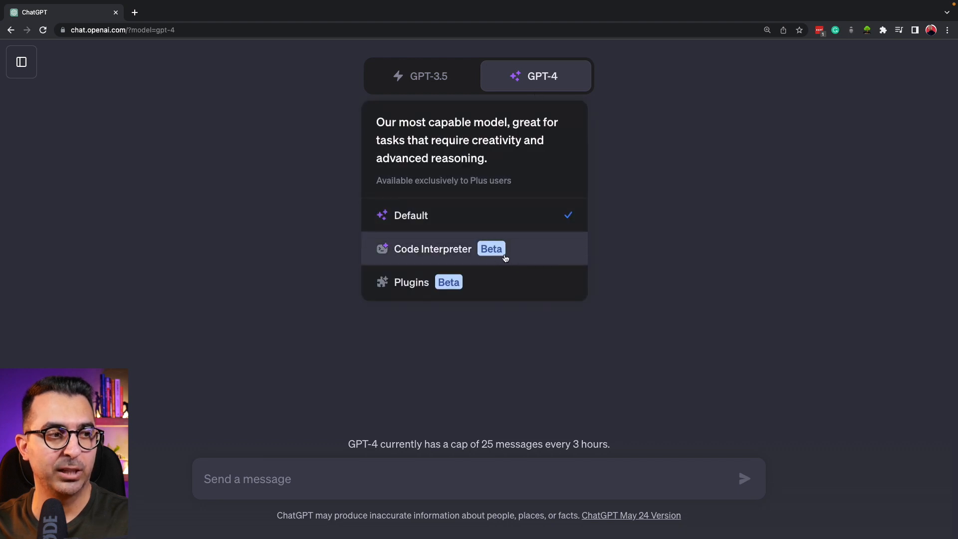
{"action": "left_click", "coordinate": [432, 248]}
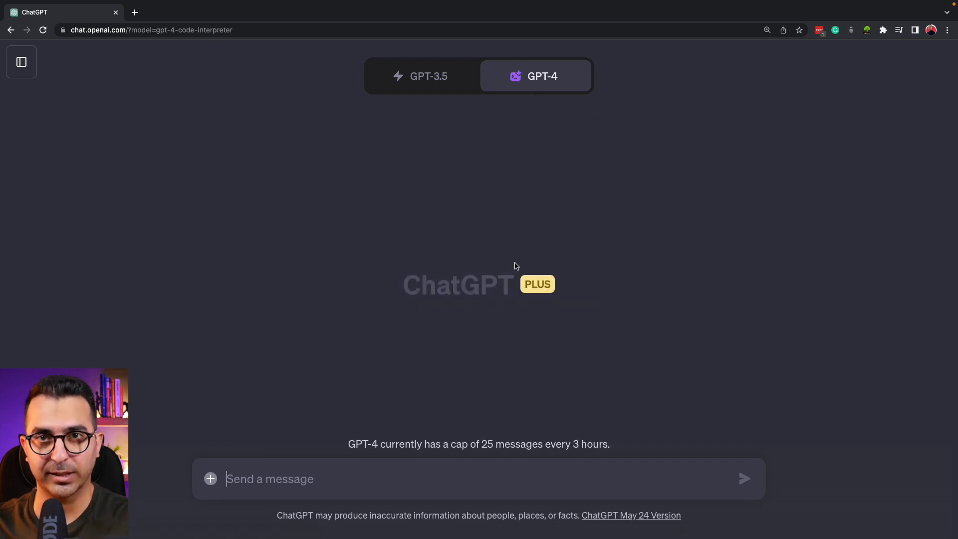
Attach 'Animal Farm by George Orwell (1).pdf' from Downloads to the message draft
{"action": "left_click", "coordinate": [535, 76]}
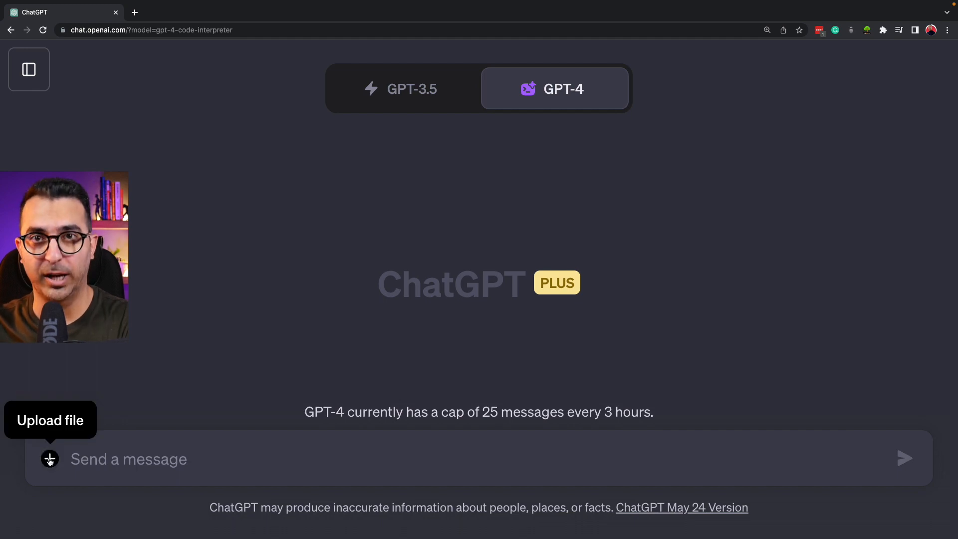
{"action": "mouse_move", "coordinate": [105, 375]}
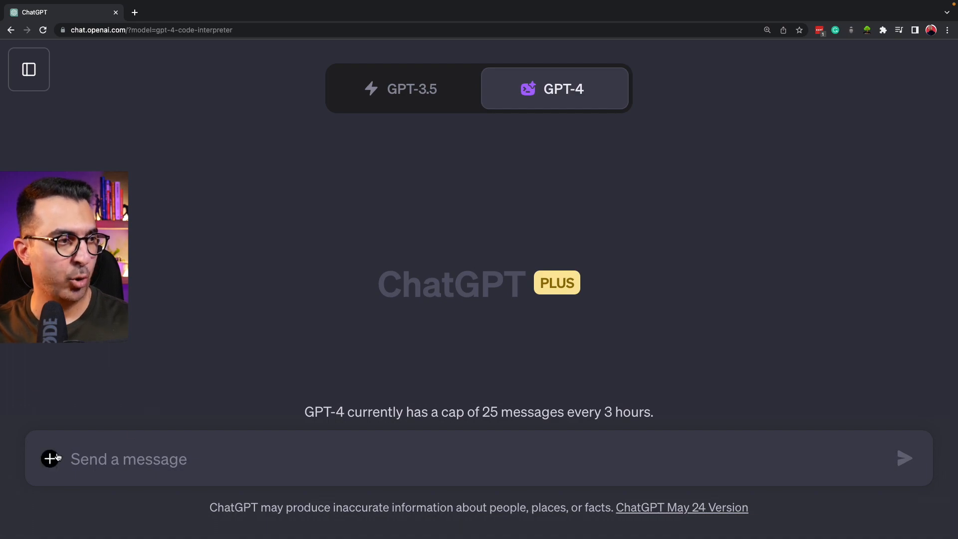
{"action": "left_click", "coordinate": [50, 459]}
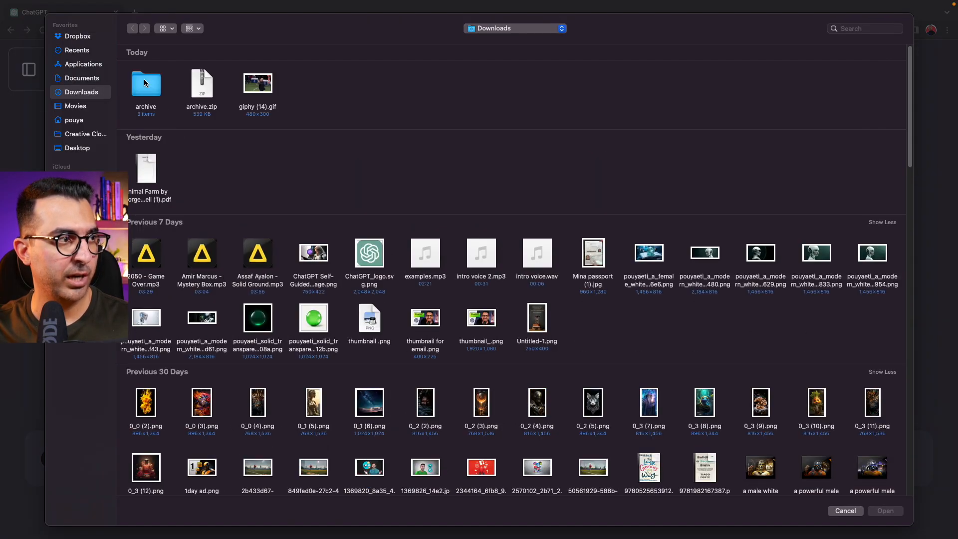
{"action": "left_click", "coordinate": [145, 166]}
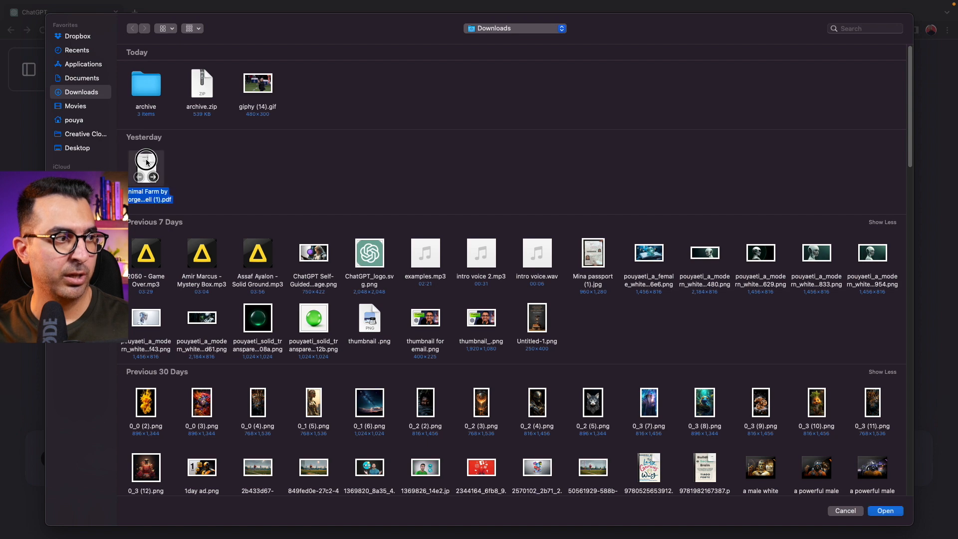
{"action": "left_click", "coordinate": [884, 511]}
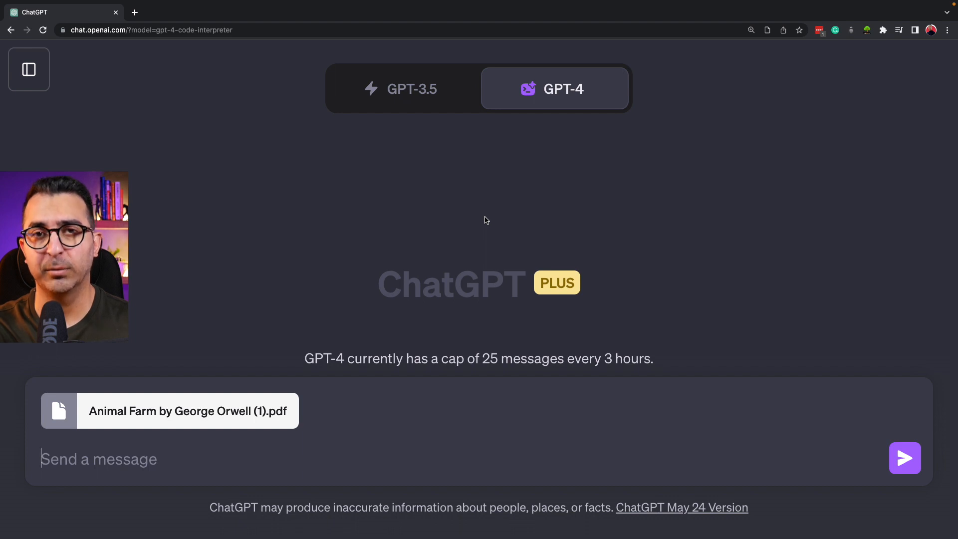
Send the PDF asking Code Interpreter to review it and list key points, then read the failed-extraction reply
{"action": "type", "text": "Please use code interpreter"}
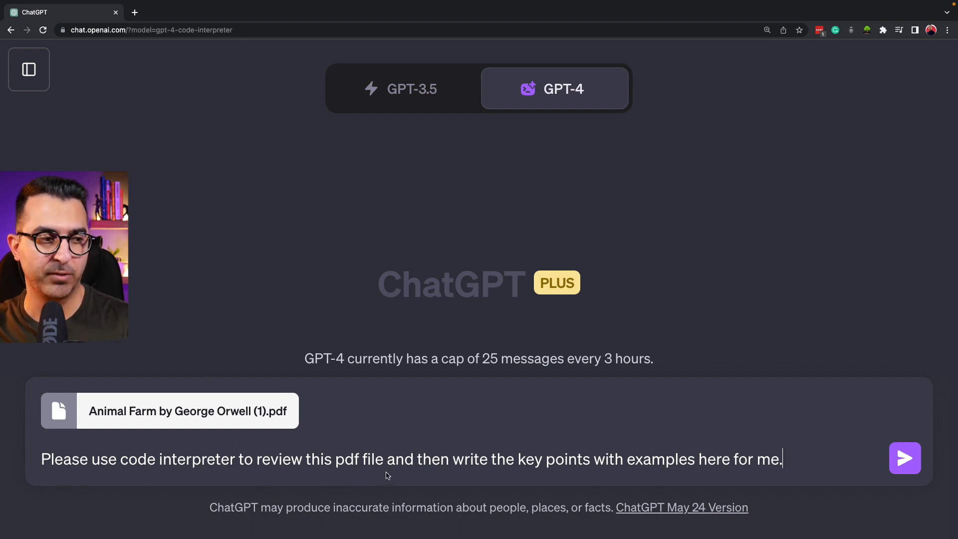
{"action": "mouse_move", "coordinate": [659, 475]}
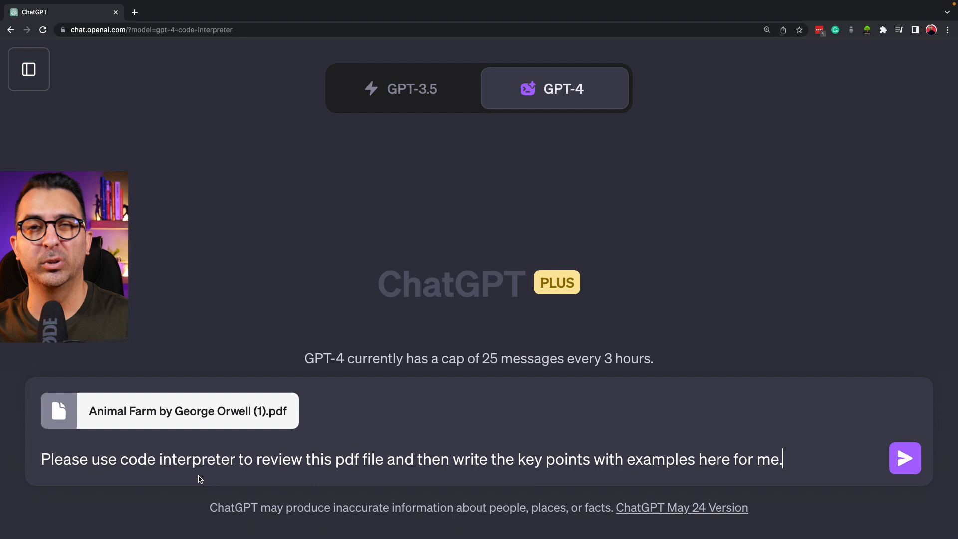
{"action": "mouse_move", "coordinate": [265, 469]}
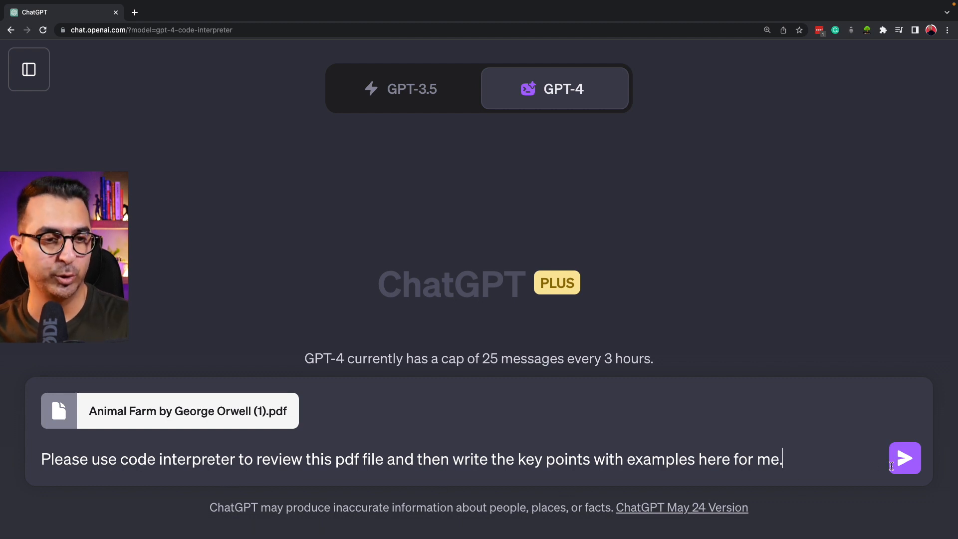
{"action": "left_click", "coordinate": [905, 458]}
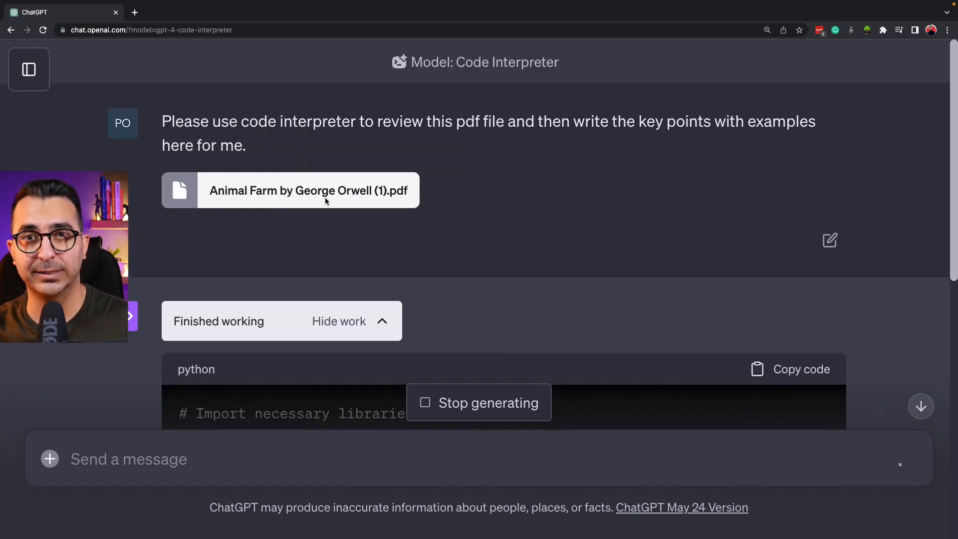
{"action": "scroll", "scroll_direction": "down", "scroll_amount": 3}
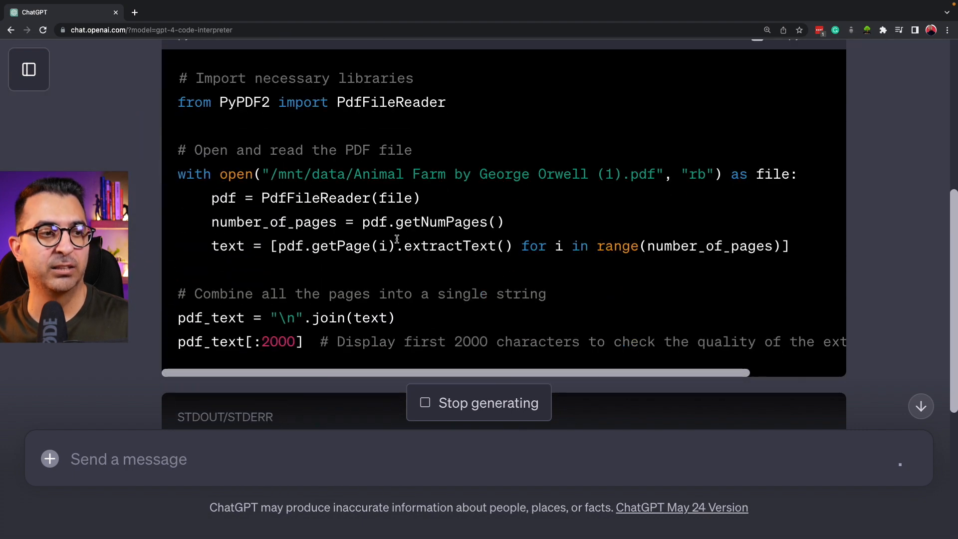
{"action": "scroll", "scroll_direction": "down", "scroll_amount": 3}
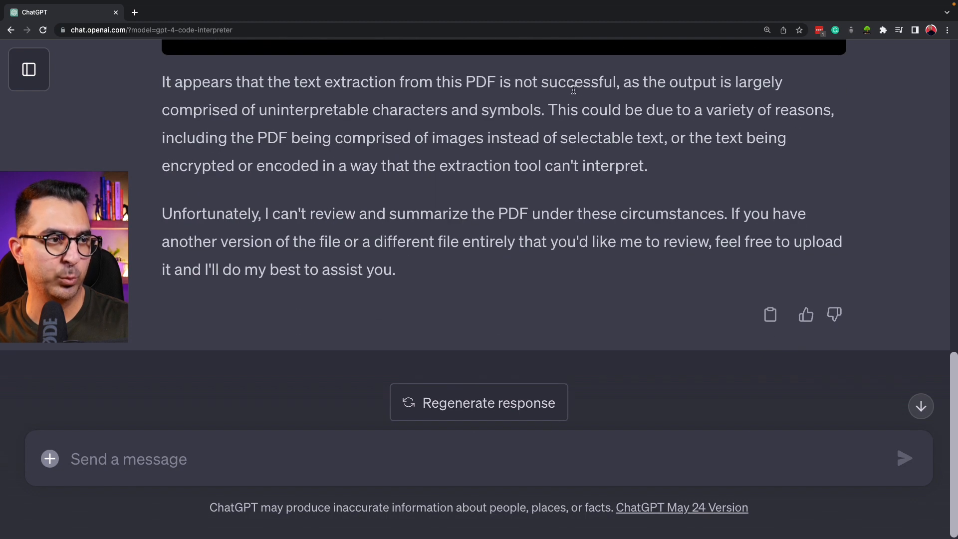
{"action": "mouse_move", "coordinate": [452, 119]}
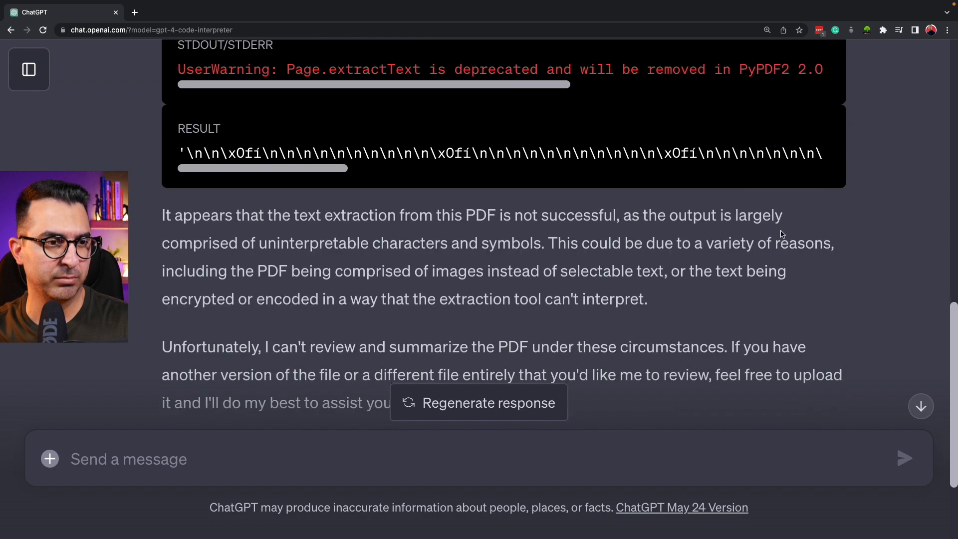
{"action": "scroll", "scroll_direction": "up", "scroll_amount": 3}
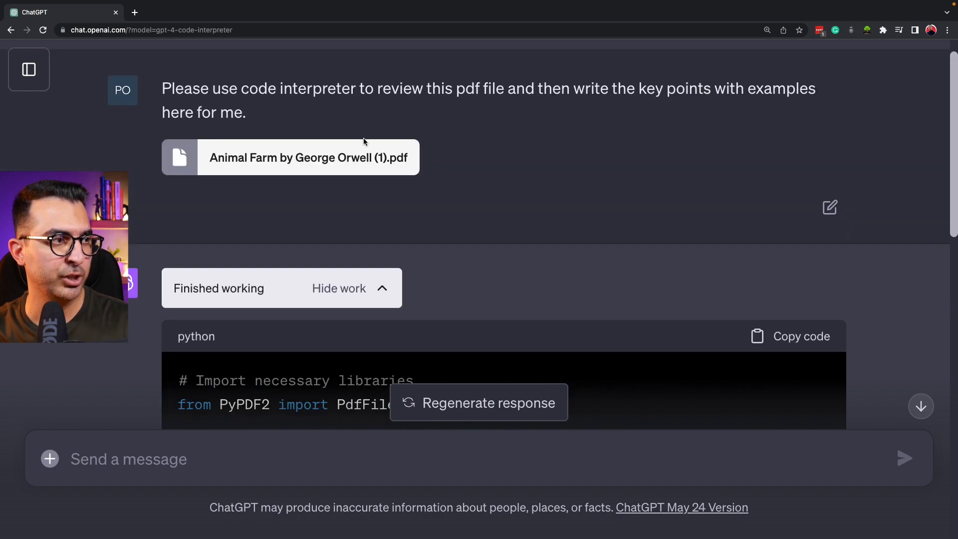
{"action": "right_click", "coordinate": [363, 141]}
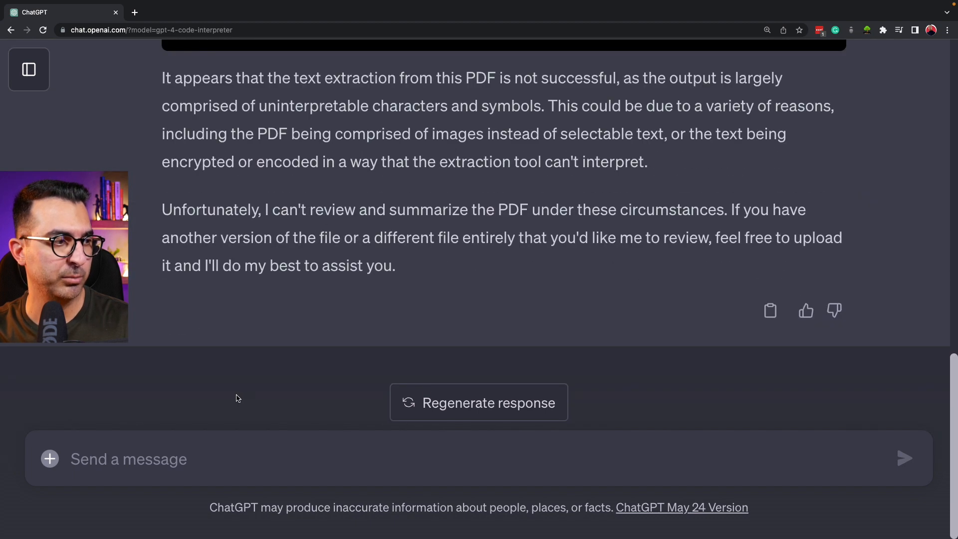
{"action": "mouse_move", "coordinate": [50, 459]}
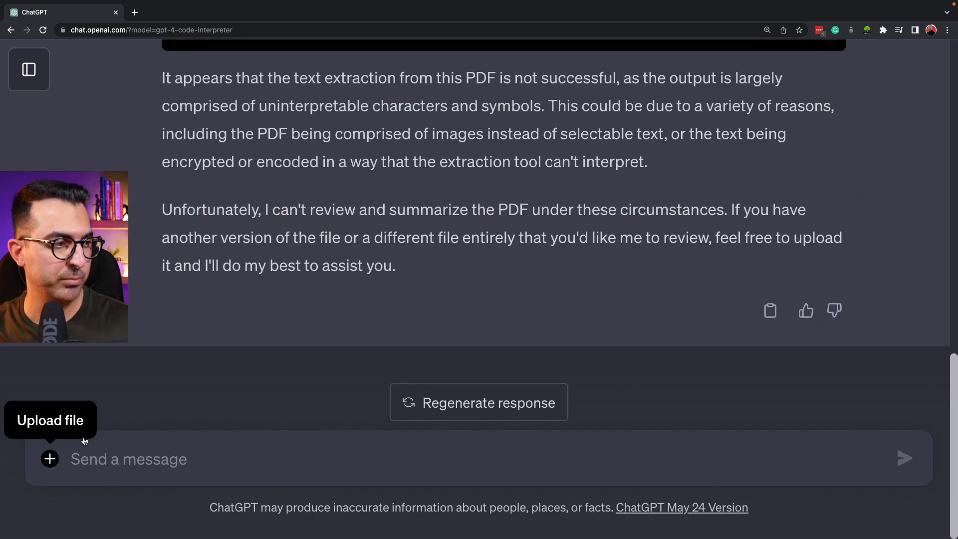
Send orwellanimalfarm.pdf with the same request, expand Show work, and read the listed key points
{"action": "left_click", "coordinate": [50, 458]}
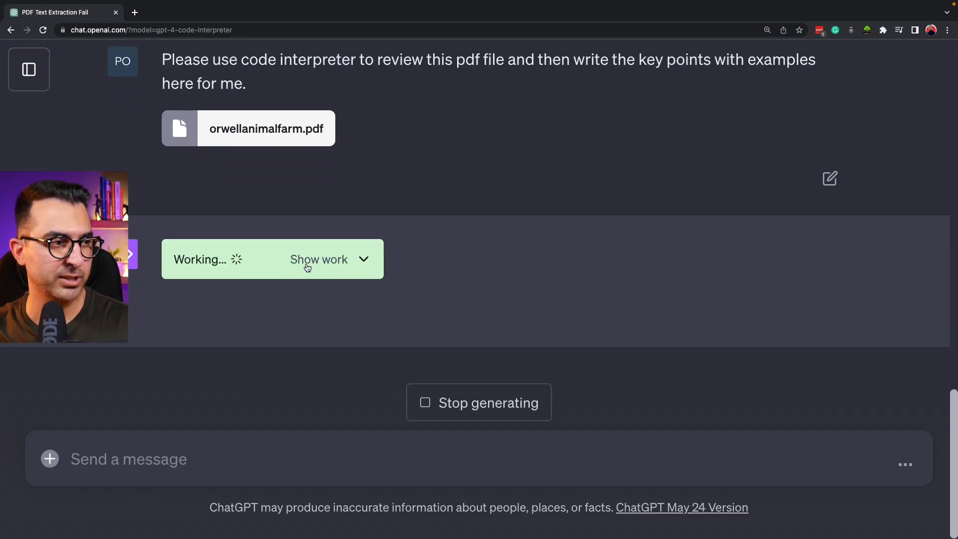
{"action": "left_click", "coordinate": [318, 259]}
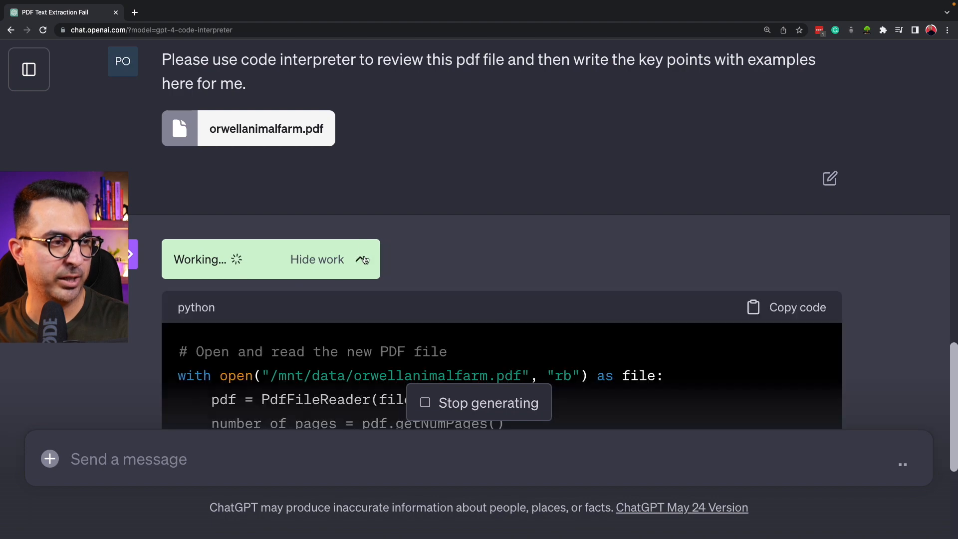
{"action": "scroll", "scroll_direction": "down", "scroll_amount": 3}
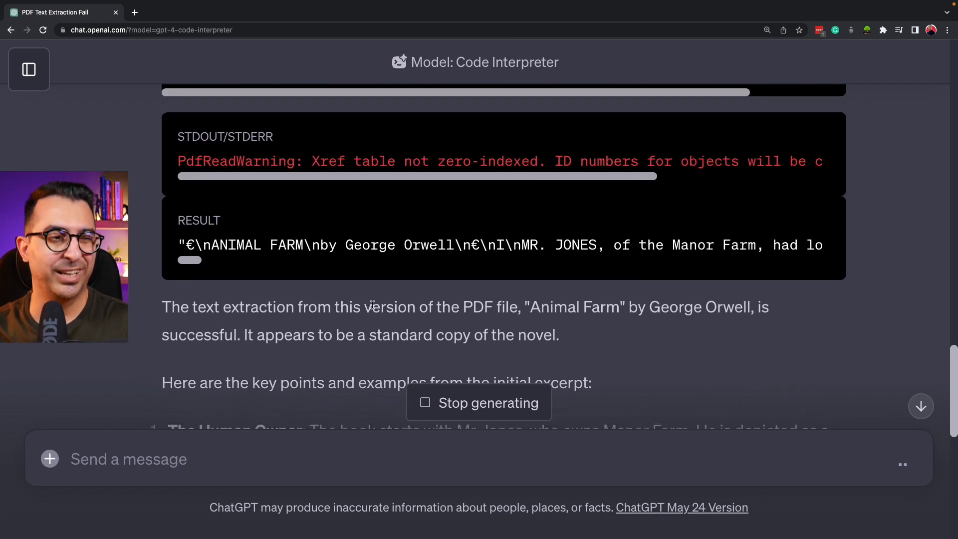
{"action": "scroll", "scroll_direction": "down", "scroll_amount": 3}
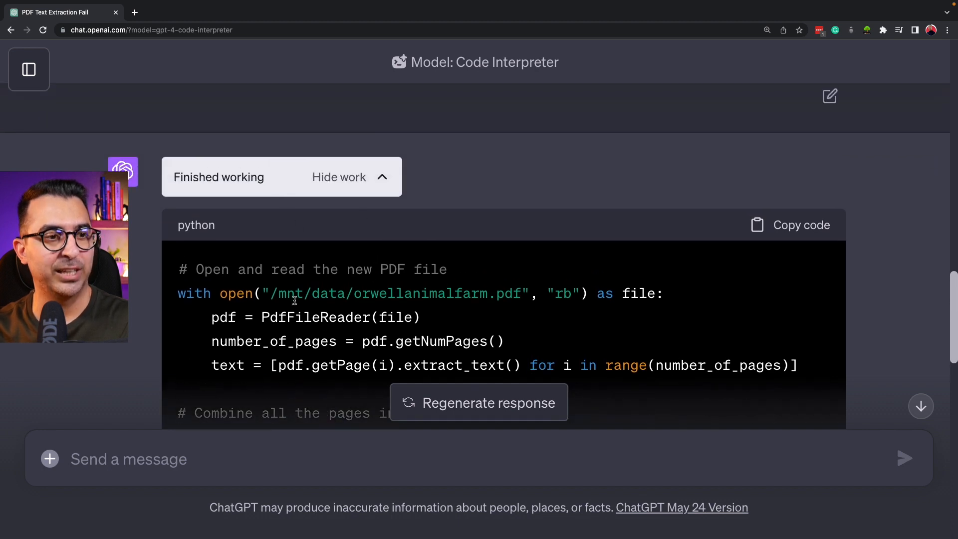
{"action": "scroll", "scroll_direction": "down", "scroll_amount": 3}
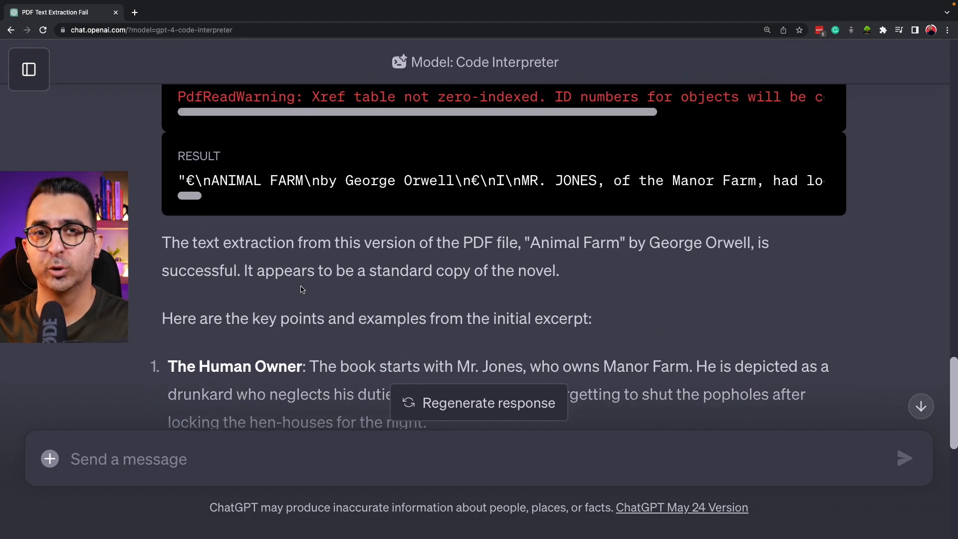
{"action": "mouse_move", "coordinate": [311, 292]}
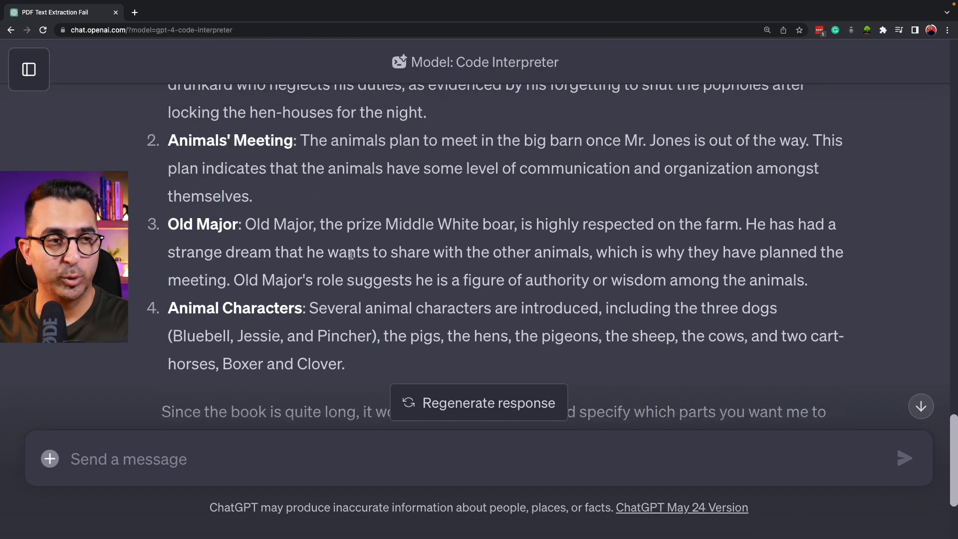
{"action": "scroll", "scroll_direction": "down", "scroll_amount": 3}
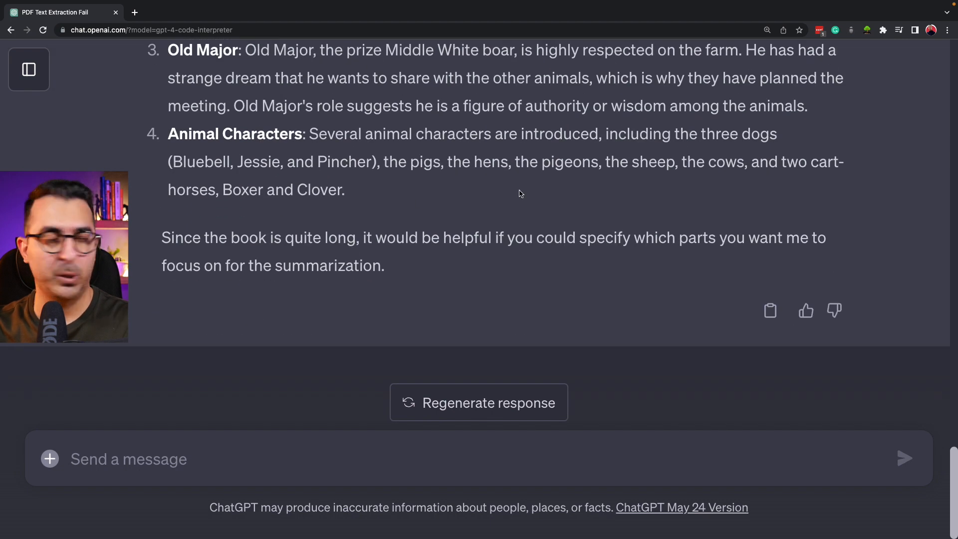
Request a QR code for pouyaeti.com and download the generated website_qr_code.png
{"action": "left_click", "coordinate": [128, 459]}
{"action": "type", "text": "Use code interpreter to create QR code for this website \"pouyaeti.com\""}
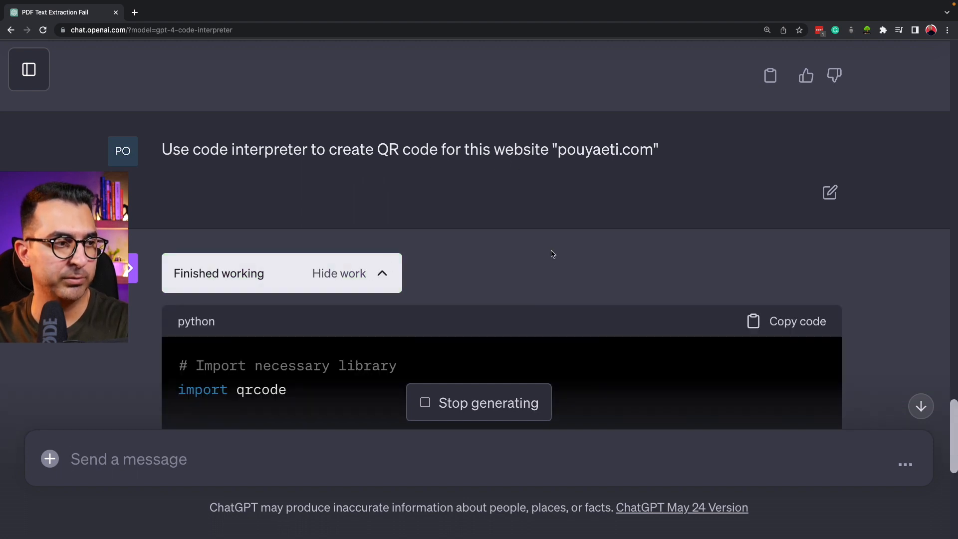
{"action": "scroll", "scroll_direction": "down", "scroll_amount": 3}
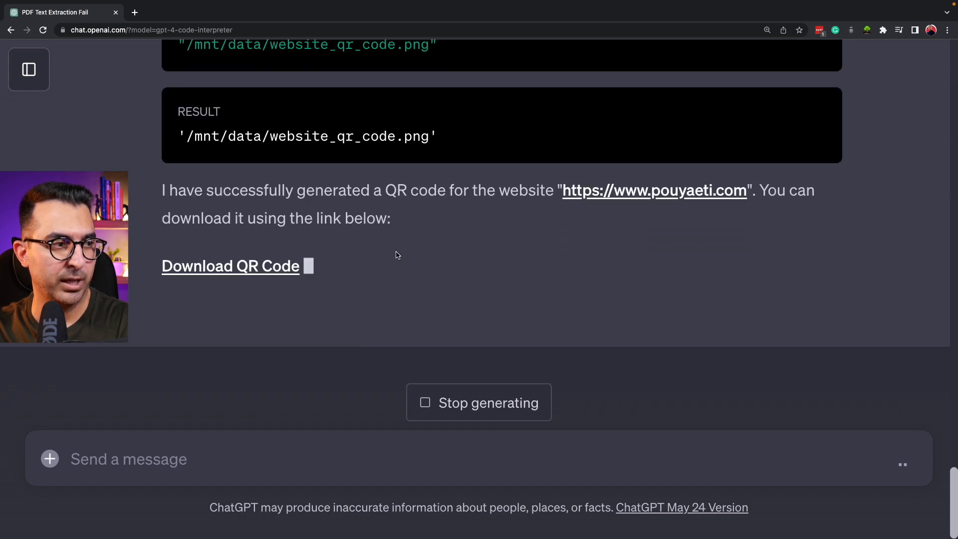
{"action": "left_click", "coordinate": [231, 266]}
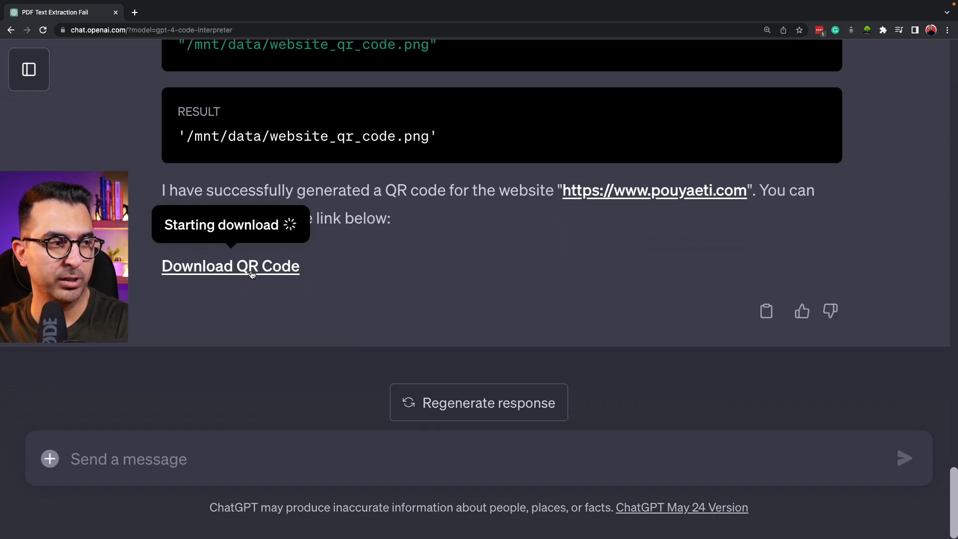
{"action": "left_click", "coordinate": [230, 266]}
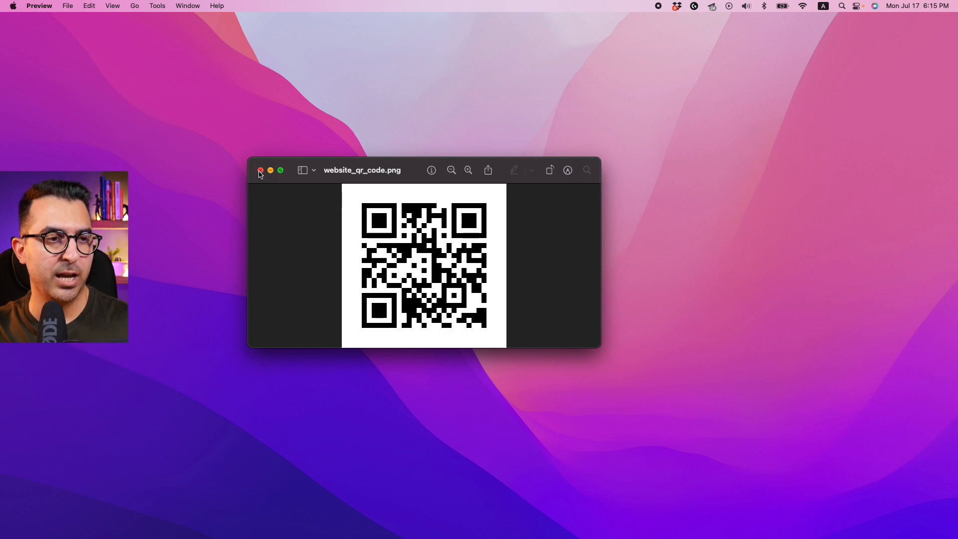
Close the Preview window showing website_qr_code.png
{"action": "left_click", "coordinate": [259, 171]}
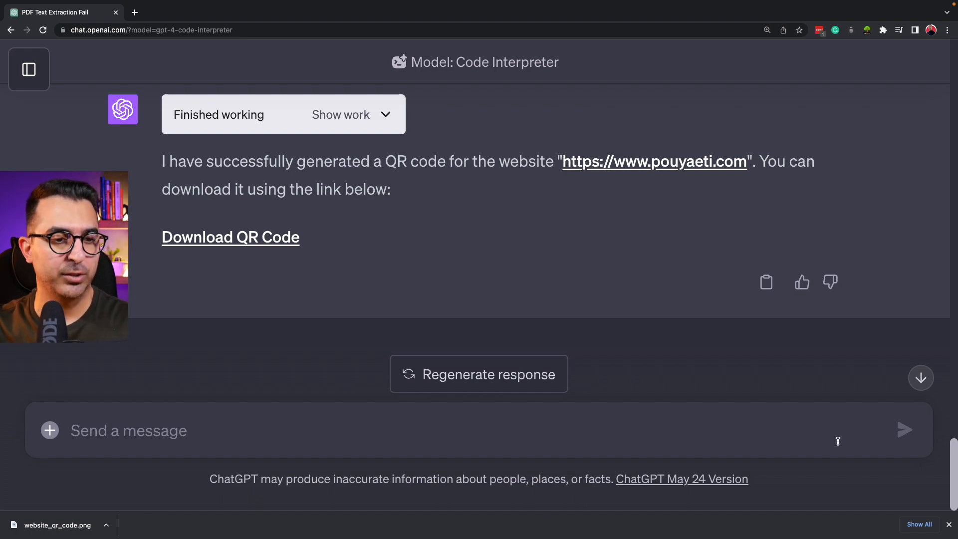
{"action": "mouse_move", "coordinate": [49, 459]}
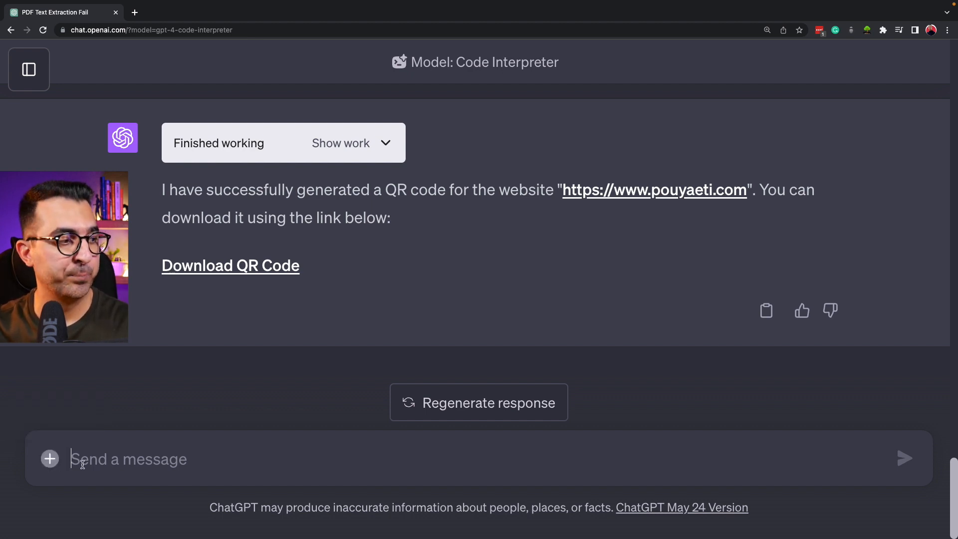
Send the robot portrait asking for a slowly zooming GIF, then download zooming_image.gif
{"action": "left_click", "coordinate": [230, 266]}
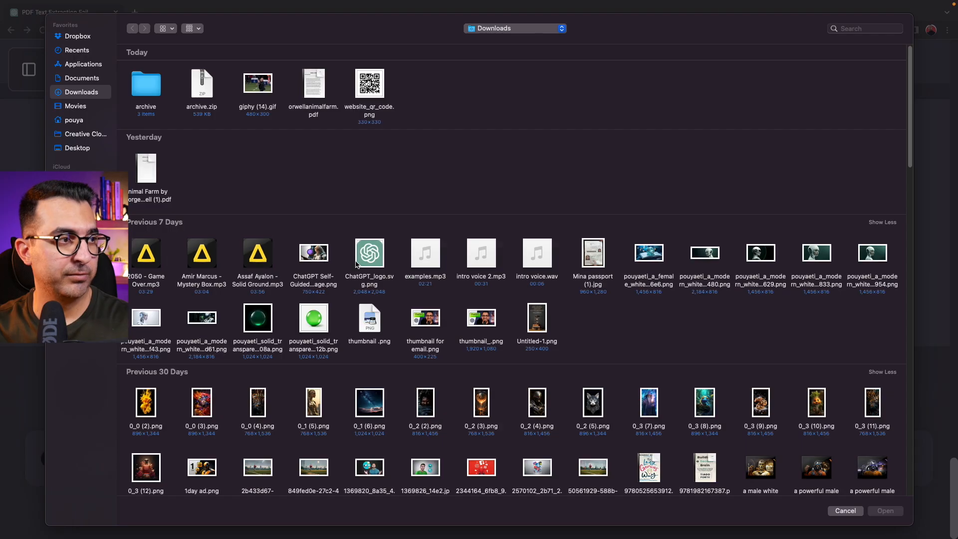
{"action": "mouse_move", "coordinate": [262, 271]}
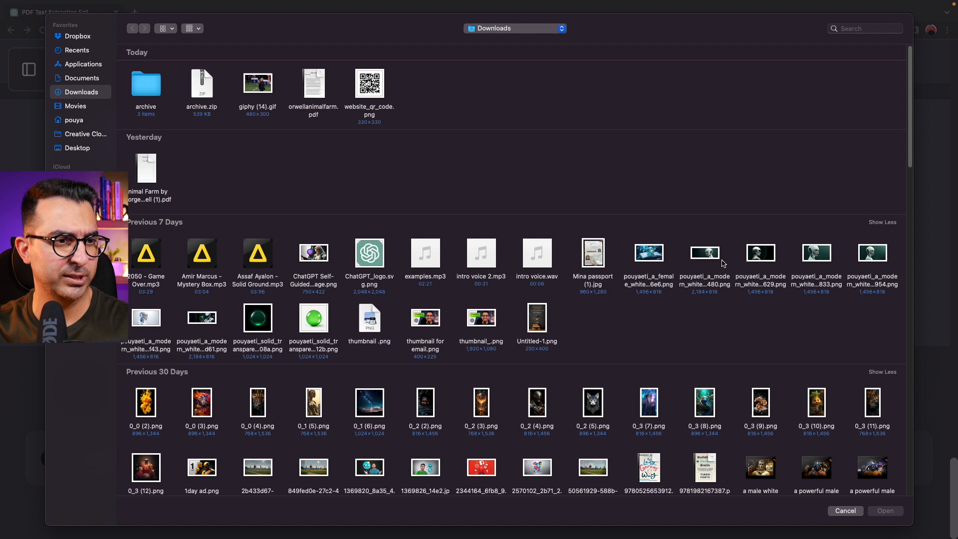
{"action": "left_click", "coordinate": [846, 511]}
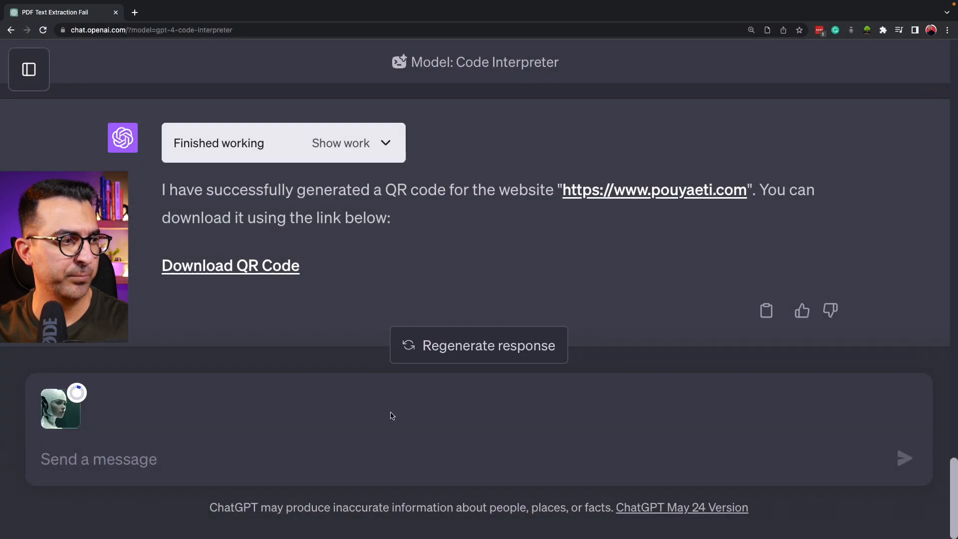
{"action": "left_click", "coordinate": [99, 459]}
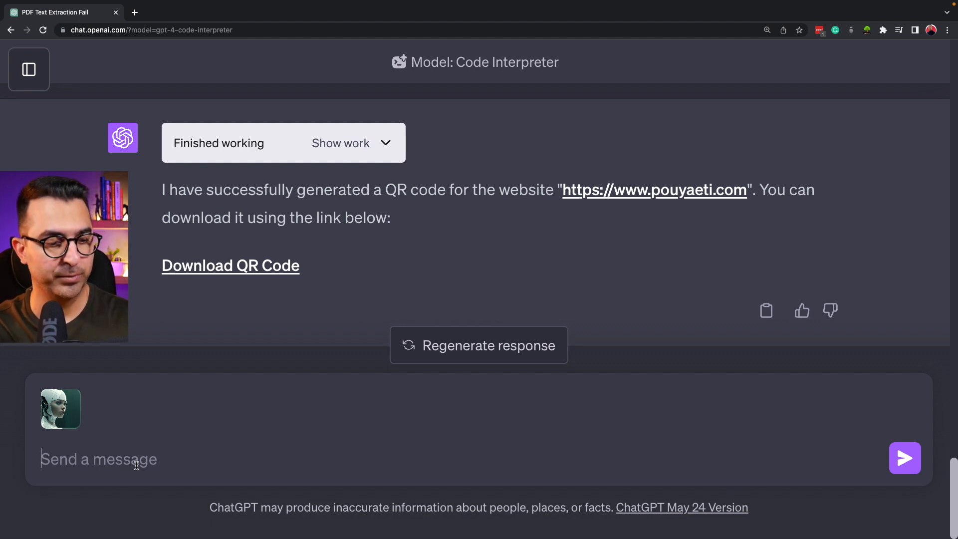
{"action": "type", "text": "Use code interpreter to create a gif using the uploaded image that slowly zoom in the image."}
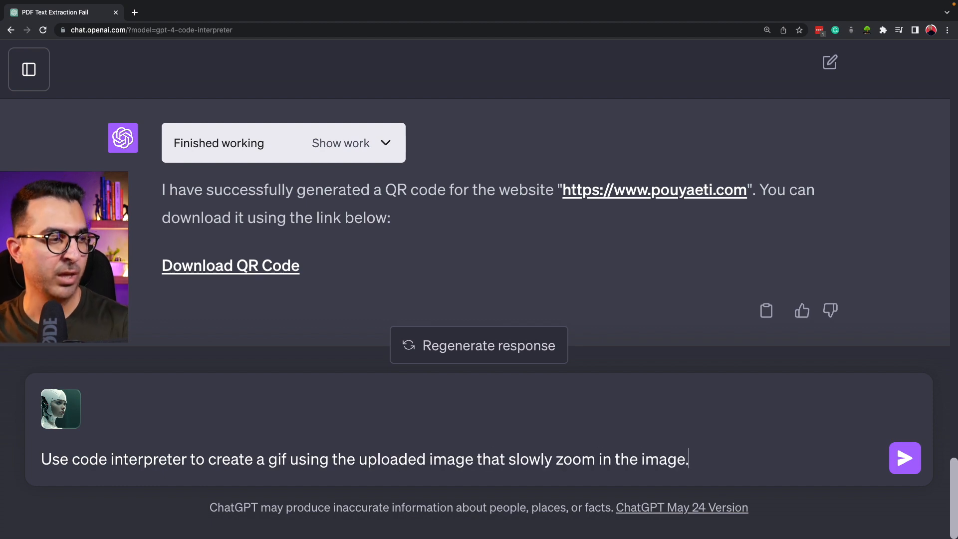
{"action": "left_click", "coordinate": [905, 458]}
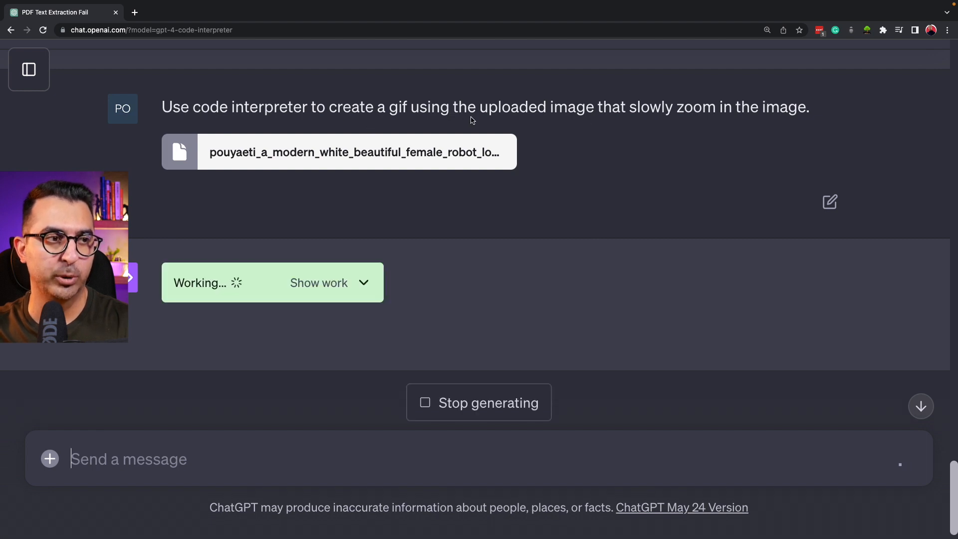
{"action": "mouse_move", "coordinate": [702, 130]}
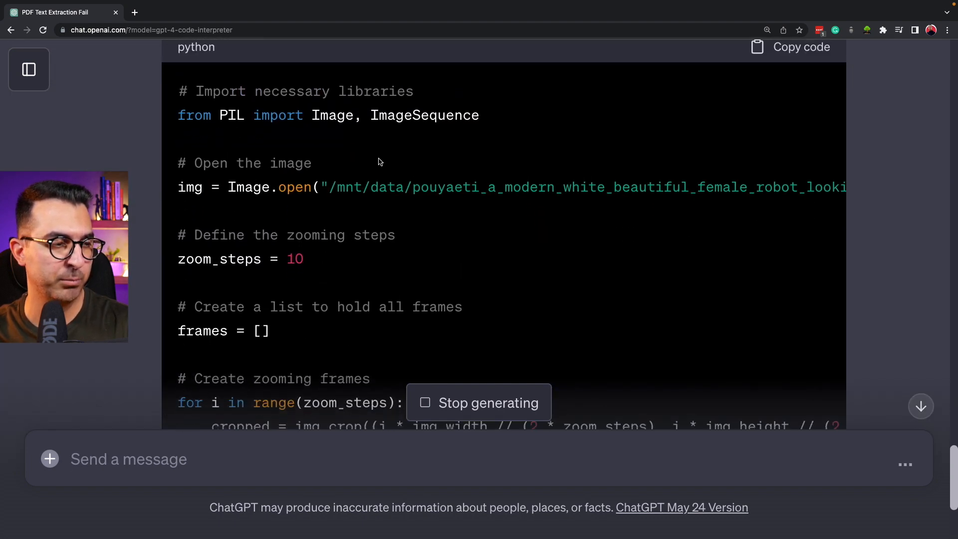
{"action": "scroll", "scroll_direction": "down", "scroll_amount": 3}
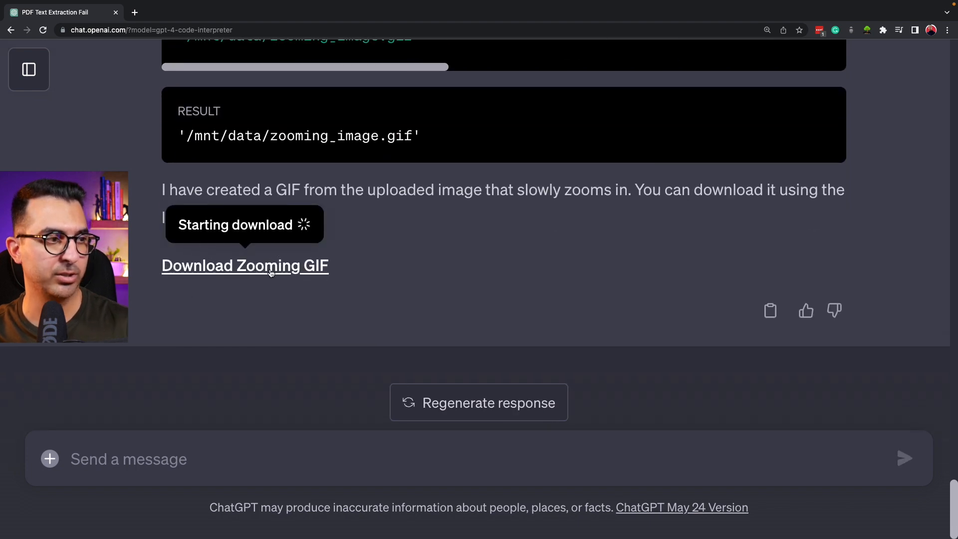
{"action": "left_click", "coordinate": [245, 266]}
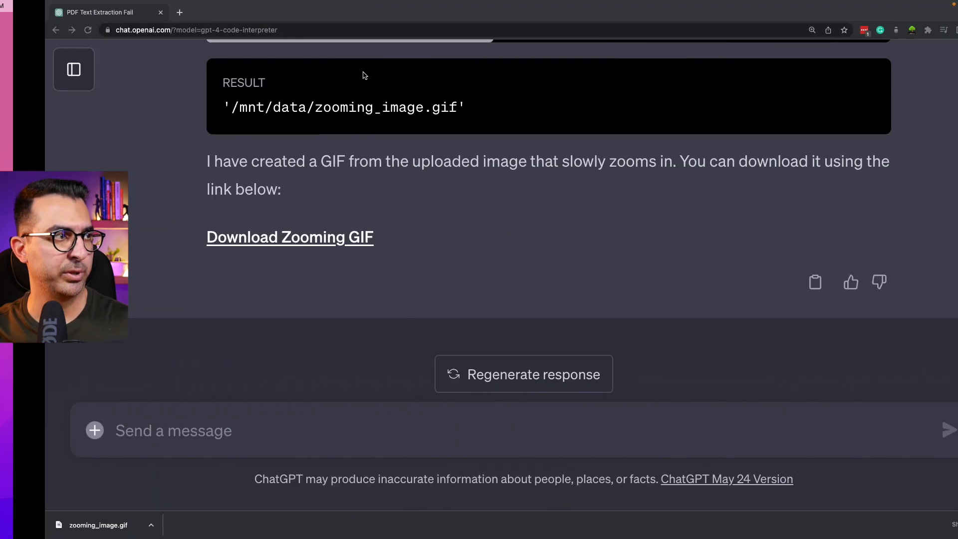
Preview the downloaded zooming_image.gif in a Chrome tab, then close that tab
{"action": "left_click", "coordinate": [179, 12]}
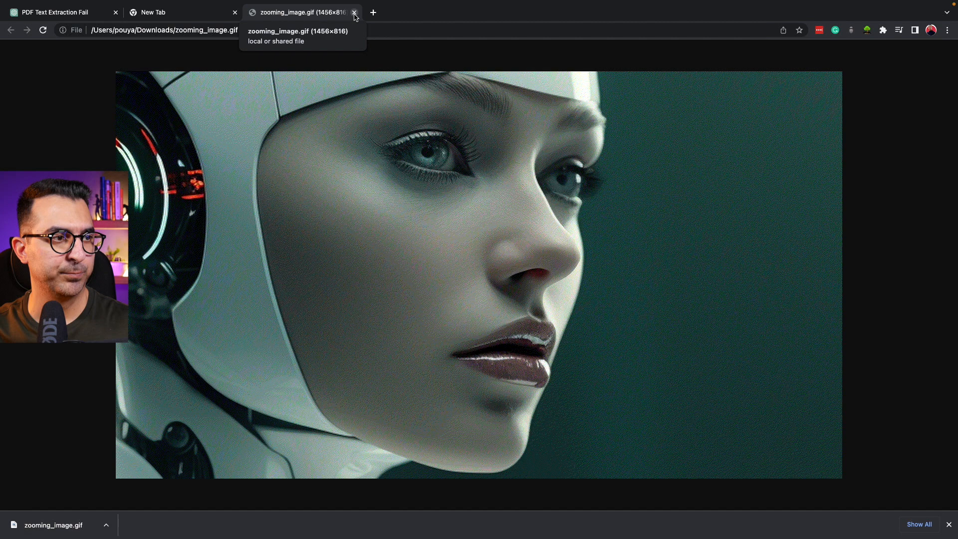
{"action": "left_click", "coordinate": [355, 12]}
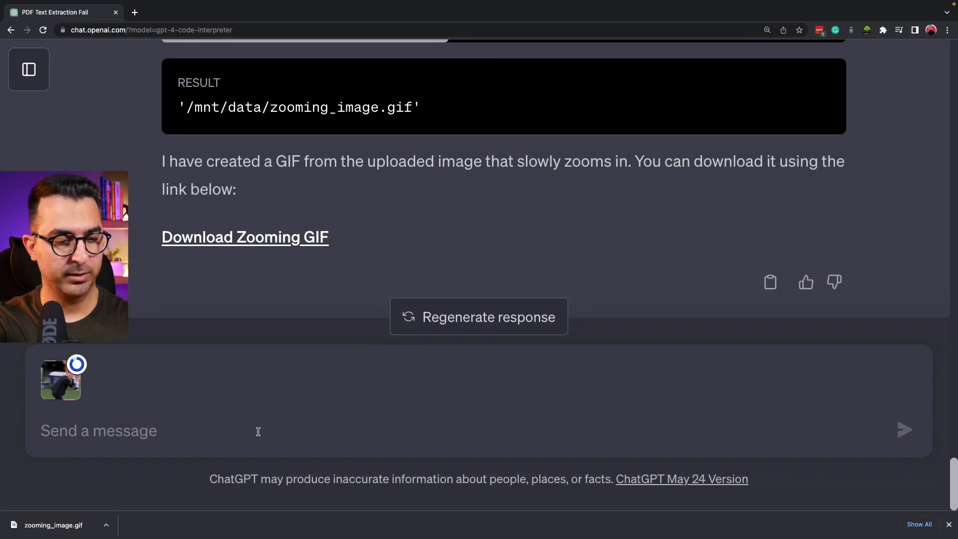
Send giphy (14).gif asking Code Interpreter to convert it to MP4, and expand Show work
{"action": "type", "text": "use code i"}
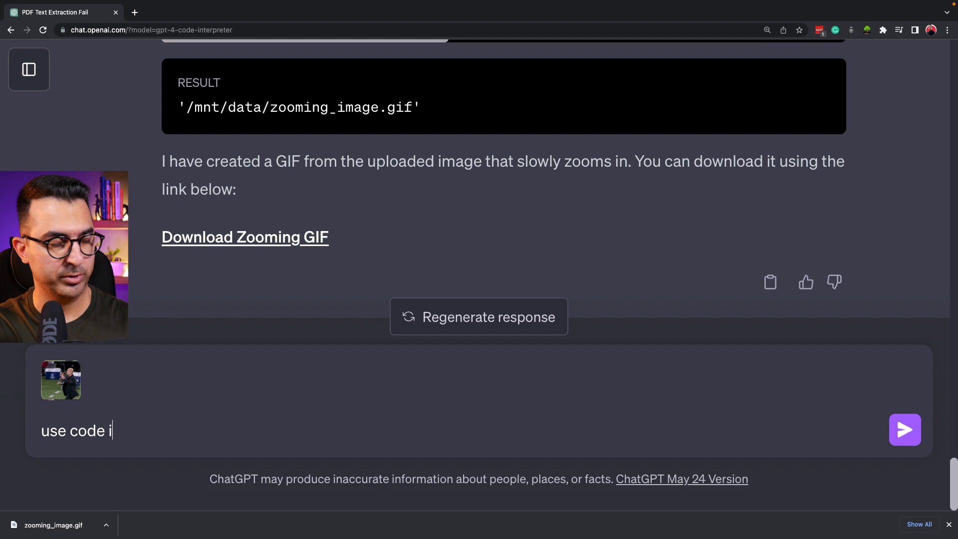
{"action": "left_click", "coordinate": [904, 429]}
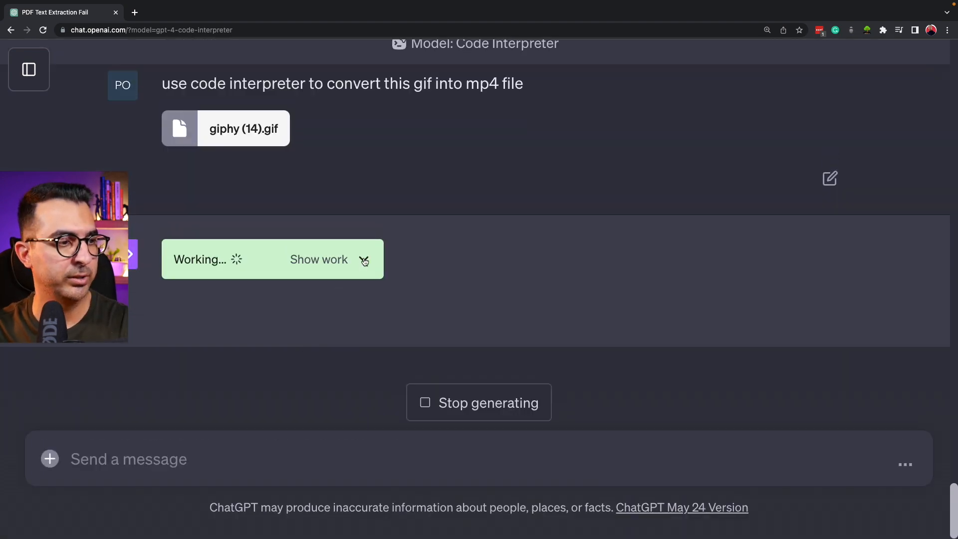
{"action": "left_click", "coordinate": [319, 260]}
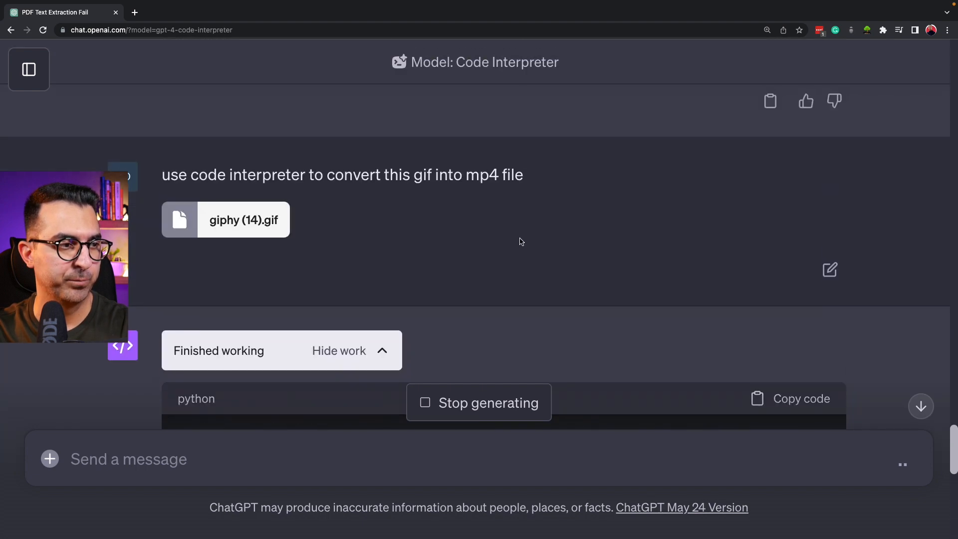
{"action": "scroll", "scroll_direction": "down", "scroll_amount": 3}
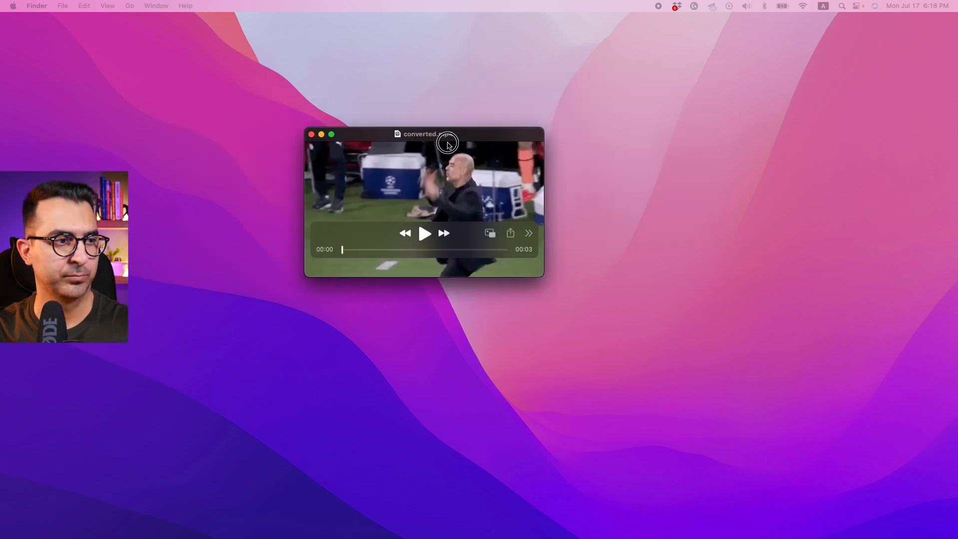
Play converted.mp4 from Downloads in QuickTime Player
{"action": "left_click", "coordinate": [424, 232]}
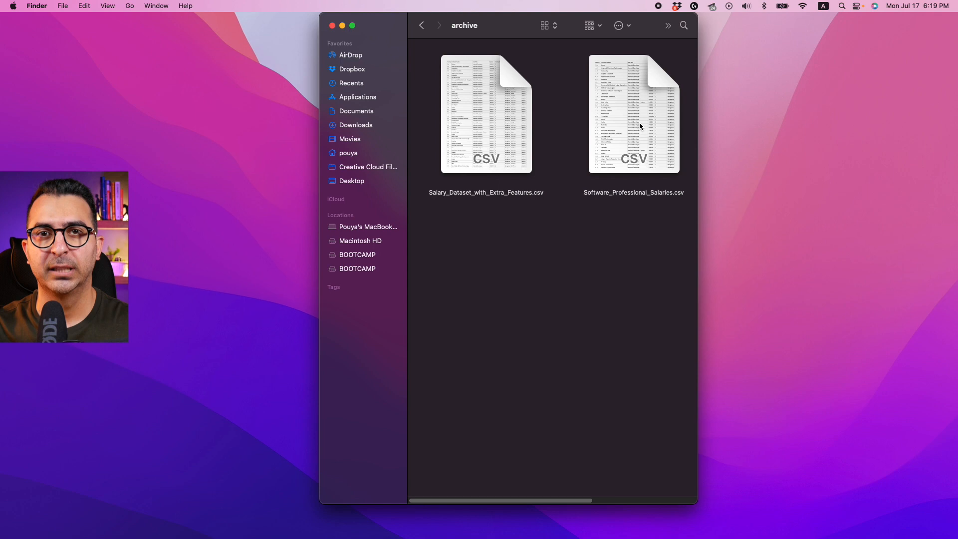
{"action": "mouse_move", "coordinate": [622, 203]}
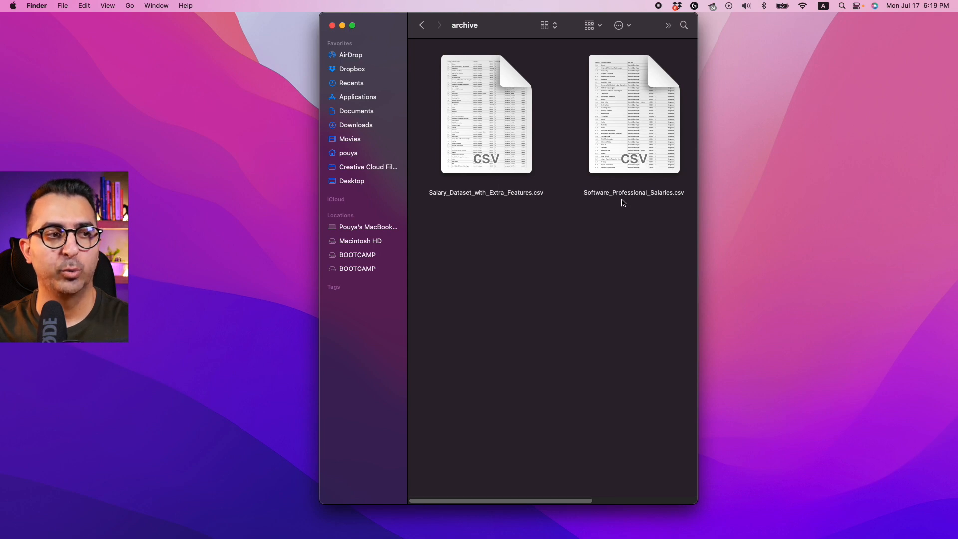
{"action": "mouse_move", "coordinate": [601, 208]}
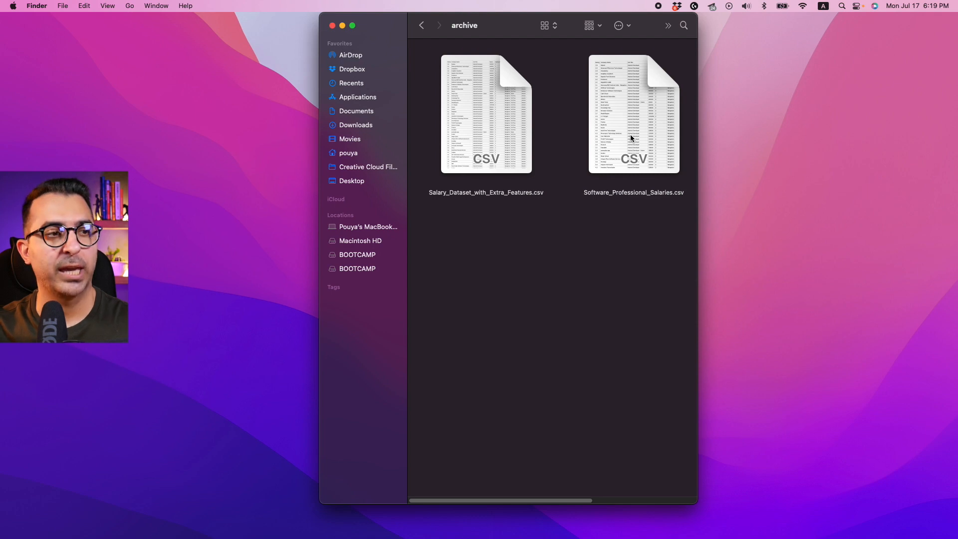
{"action": "mouse_move", "coordinate": [640, 127]}
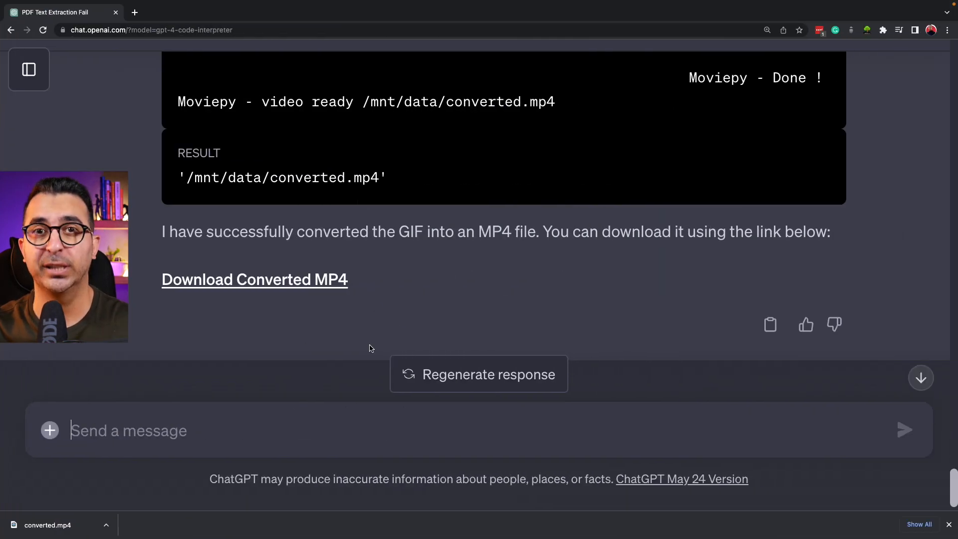
{"action": "mouse_move", "coordinate": [376, 340]}
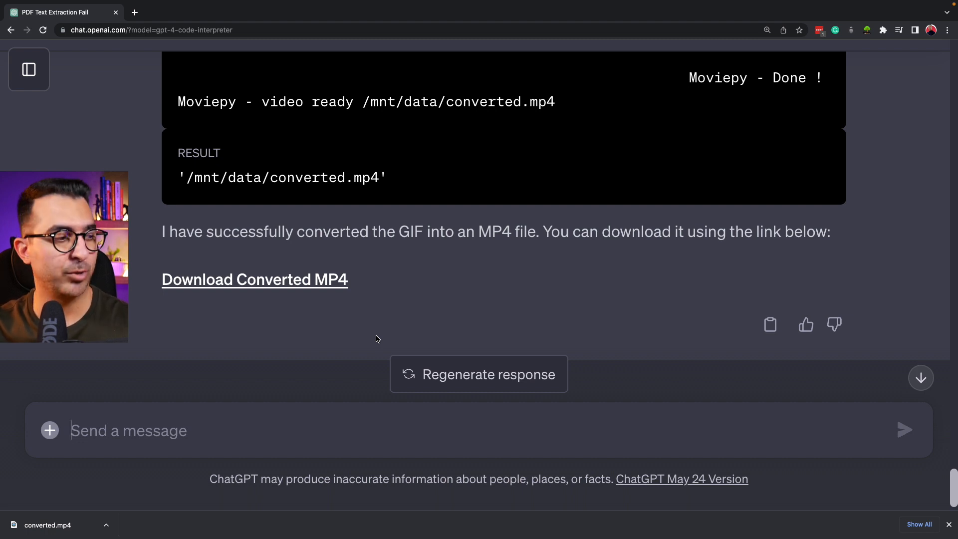
{"action": "mouse_move", "coordinate": [49, 430]}
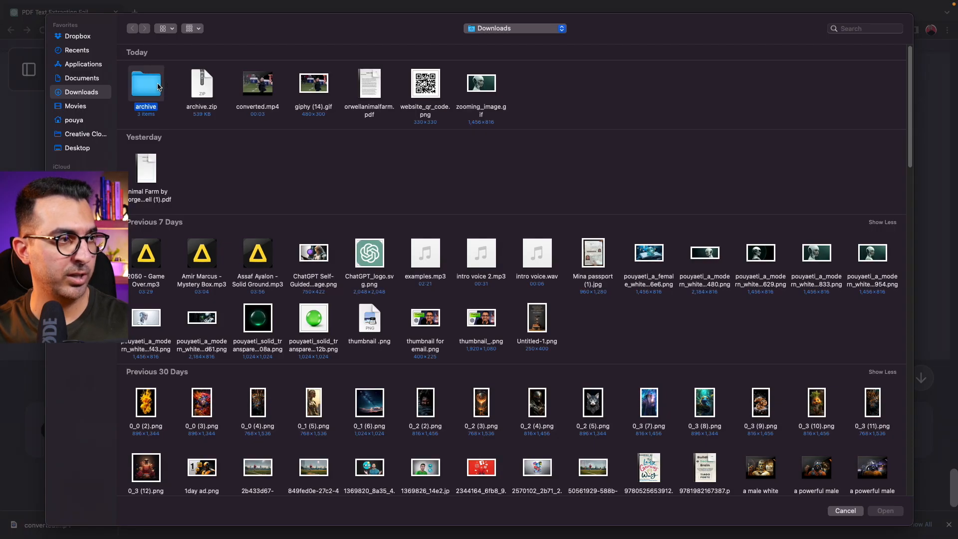
Send Software_Professional_Salaries.csv from the archive folder with a request to explain it
{"action": "double_click", "coordinate": [145, 83]}
{"action": "type", "text": "Use code interpreter to explain this csv file to me wit"}
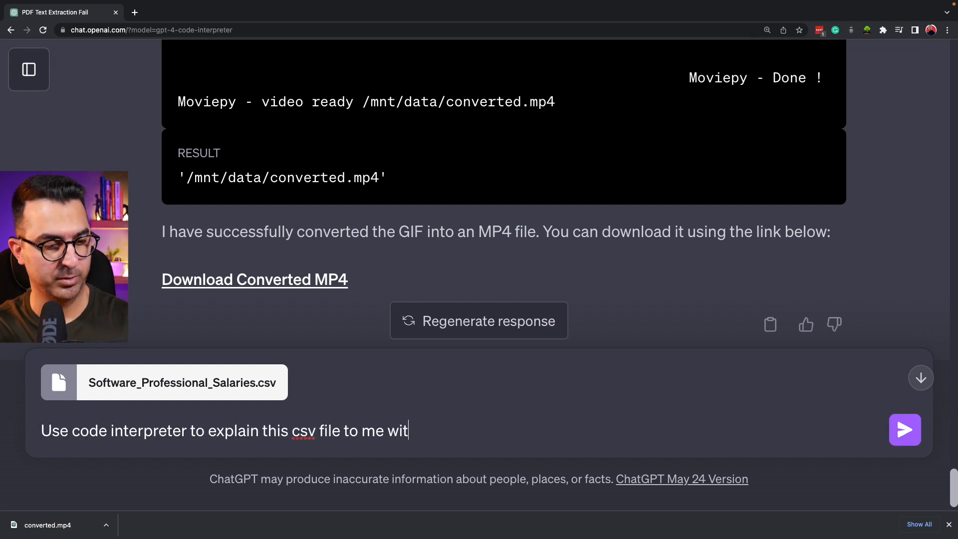
{"action": "left_click", "coordinate": [905, 429]}
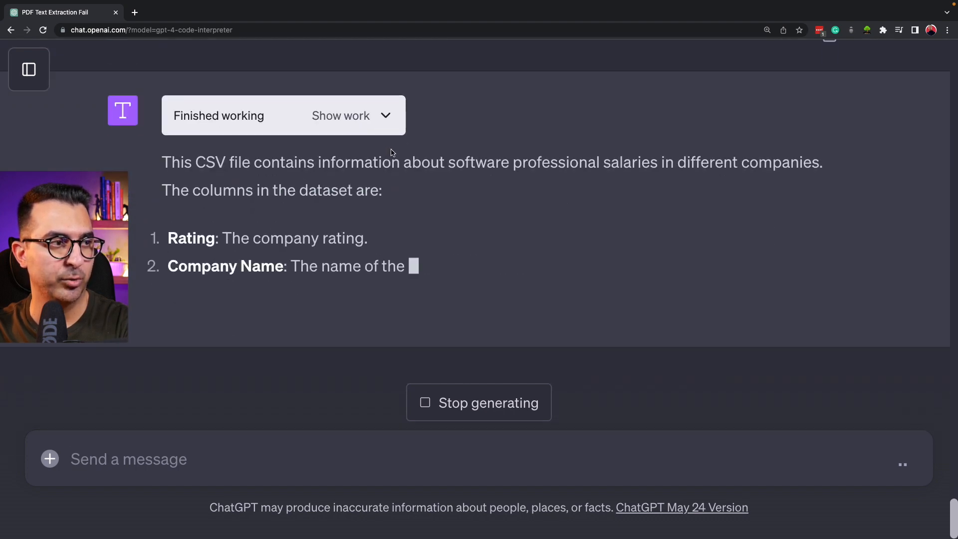
Reveal the chart code and read the explanations of the salary histogram, ratings histogram and scatter plot
{"action": "left_click", "coordinate": [340, 116]}
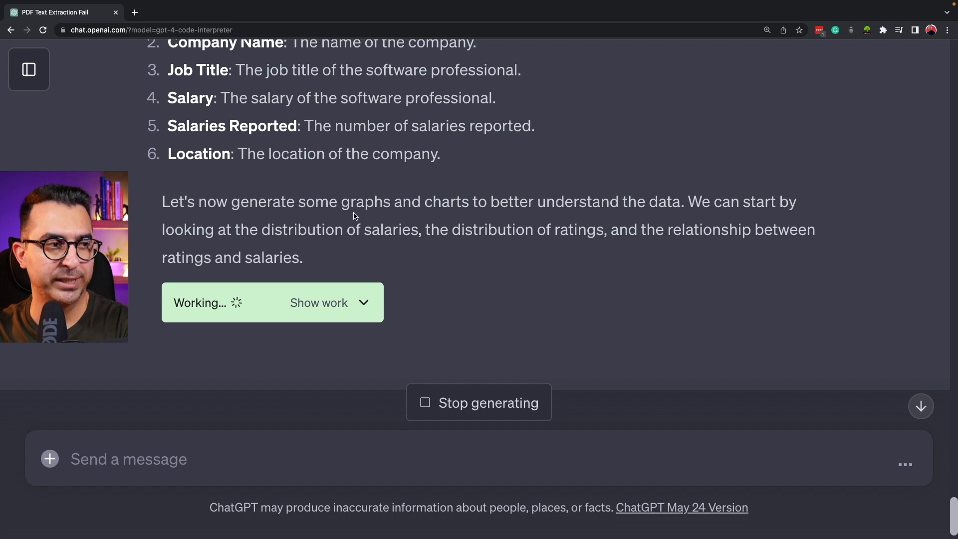
{"action": "left_click", "coordinate": [318, 303]}
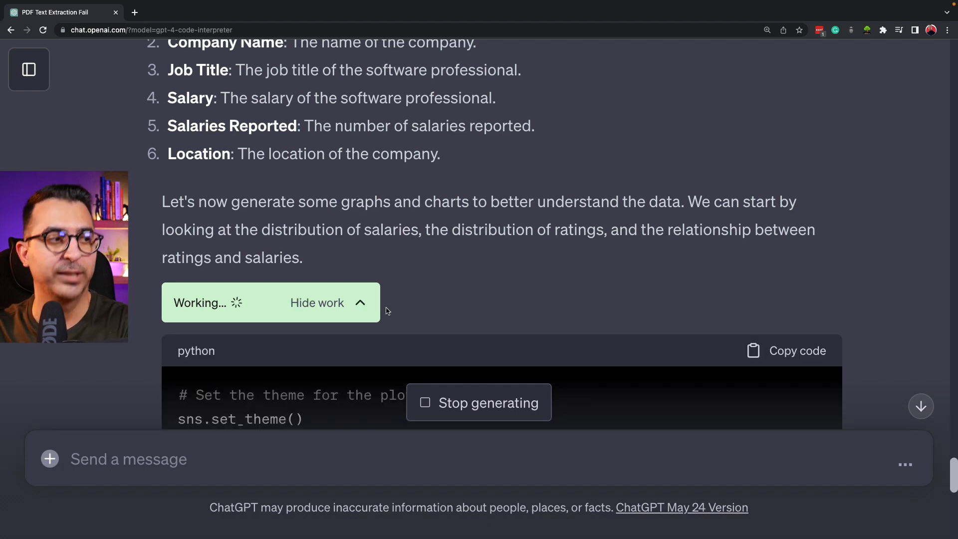
{"action": "scroll", "scroll_direction": "down", "scroll_amount": 3}
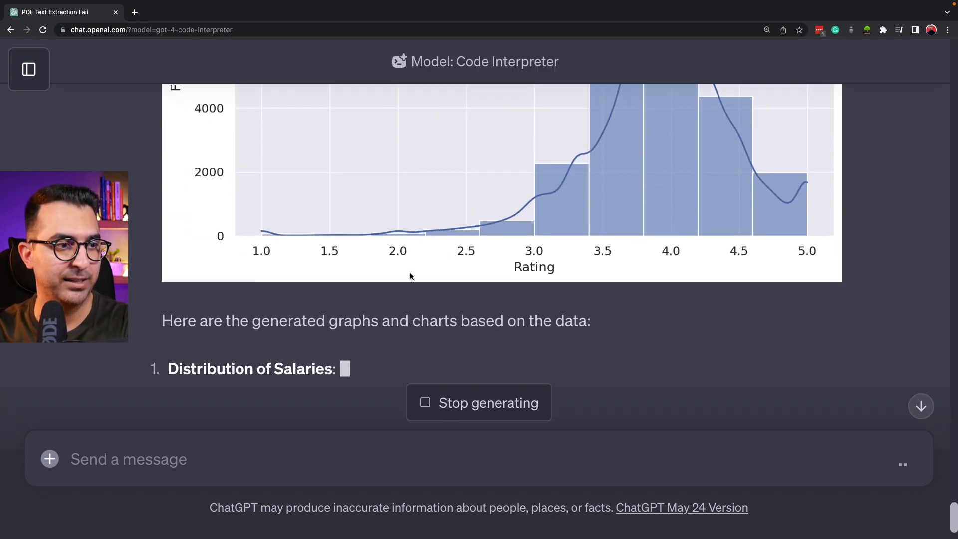
{"action": "scroll", "scroll_direction": "down", "scroll_amount": 3}
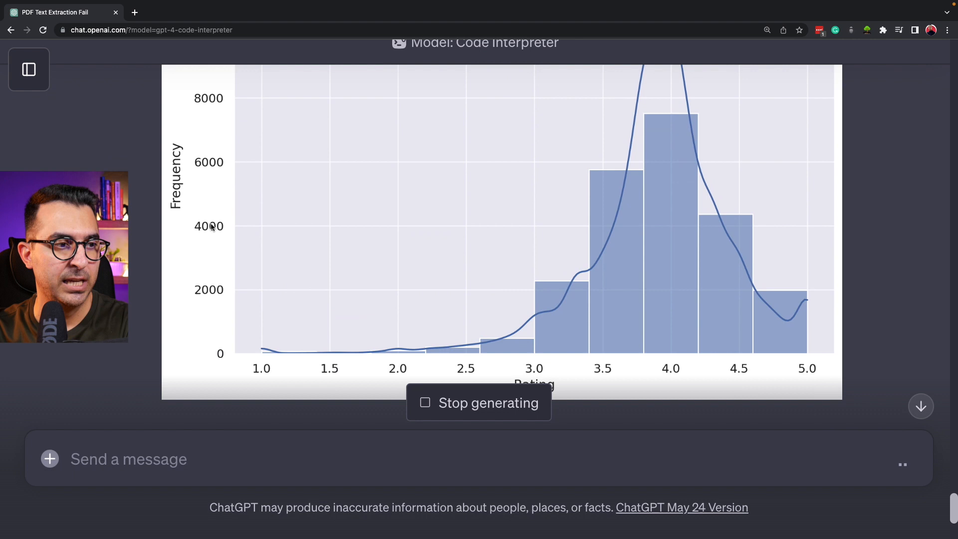
{"action": "scroll", "scroll_direction": "down", "scroll_amount": 3}
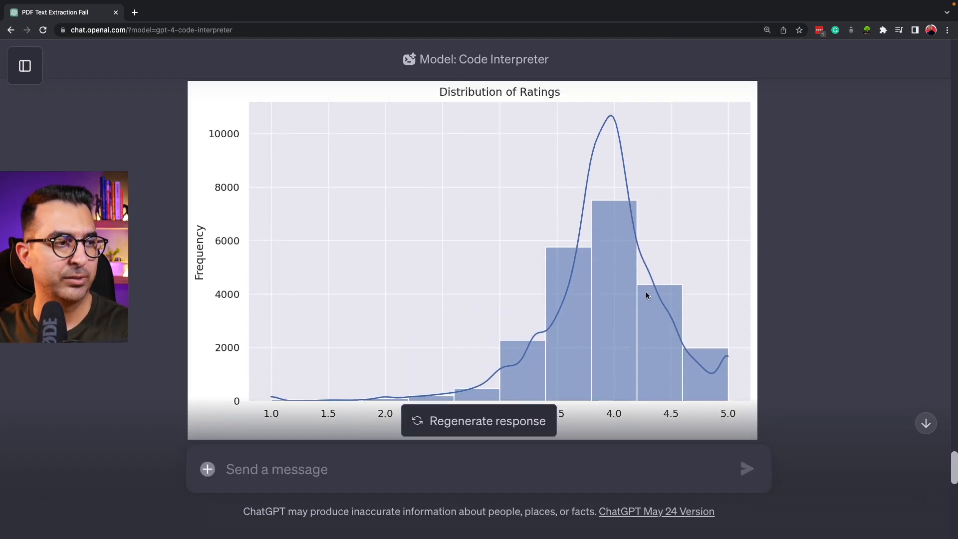
{"action": "scroll", "scroll_direction": "down", "scroll_amount": 3}
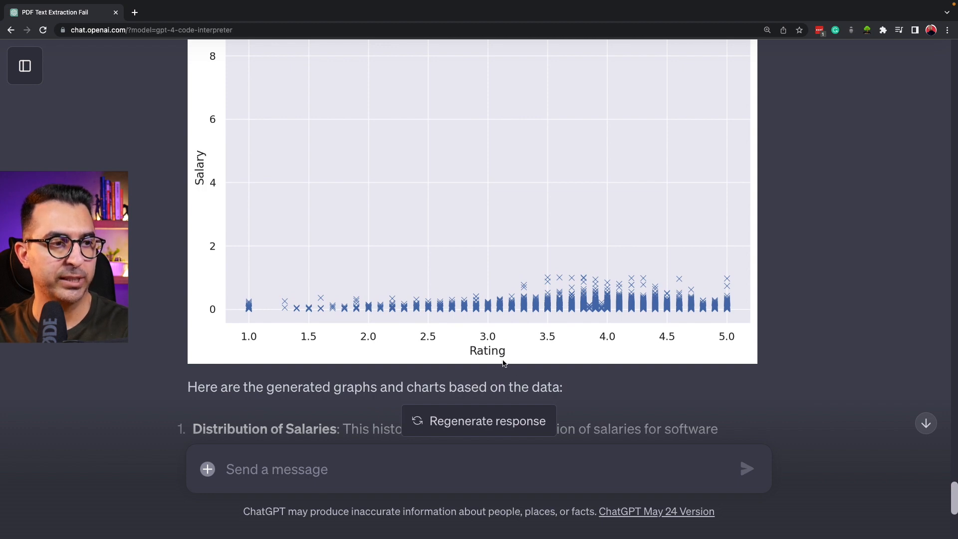
{"action": "scroll", "scroll_direction": "down", "scroll_amount": 3}
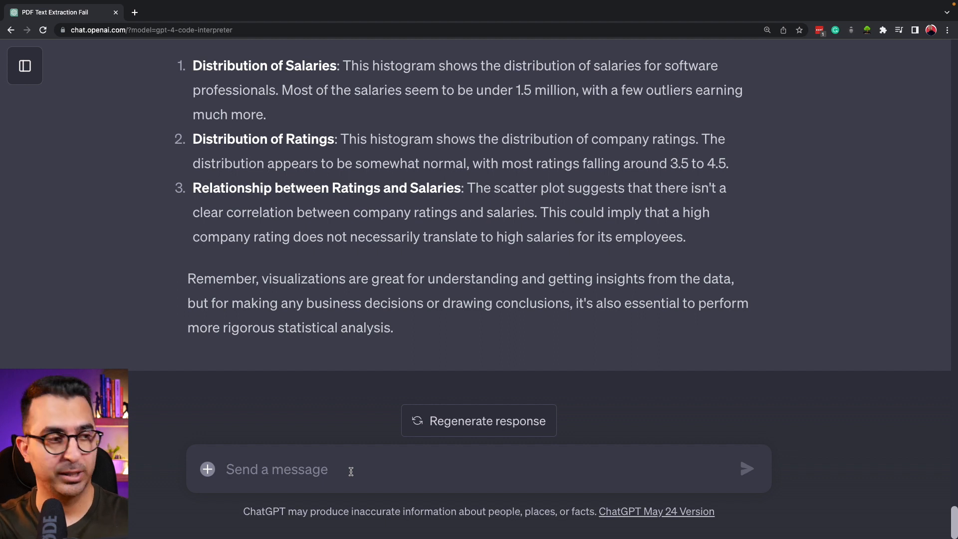
Send a request for a complete marketing plan for a web development course
{"action": "type", "text": "I want you to create a complete marketing plan for my product which is \"an online"}
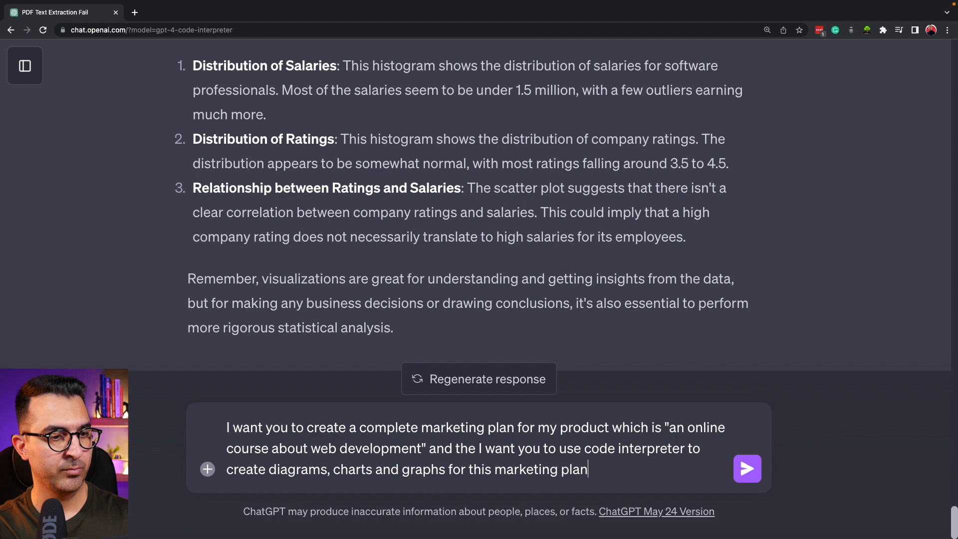
{"action": "left_click", "coordinate": [747, 469]}
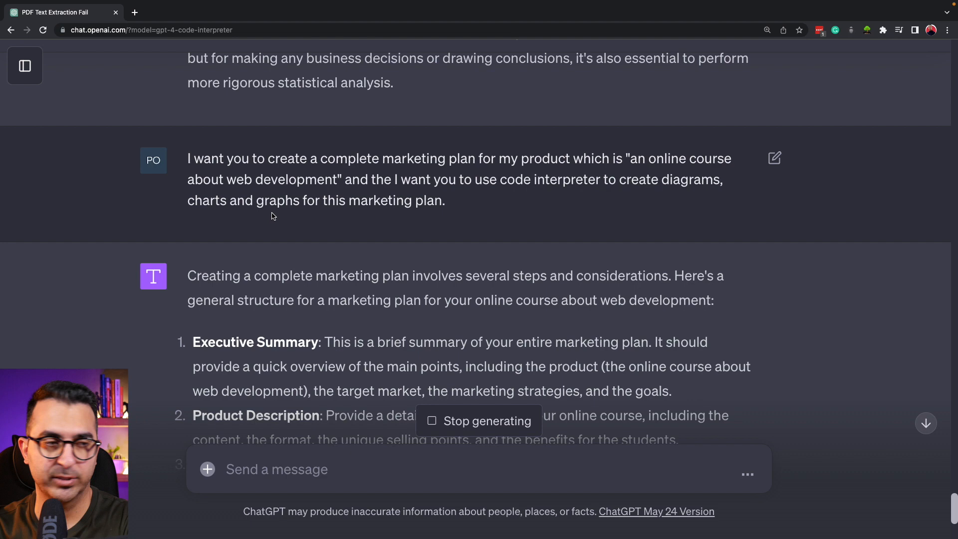
Read the eight outlined plan sections and reveal the chart-generation code
{"action": "scroll", "scroll_direction": "down", "scroll_amount": 3}
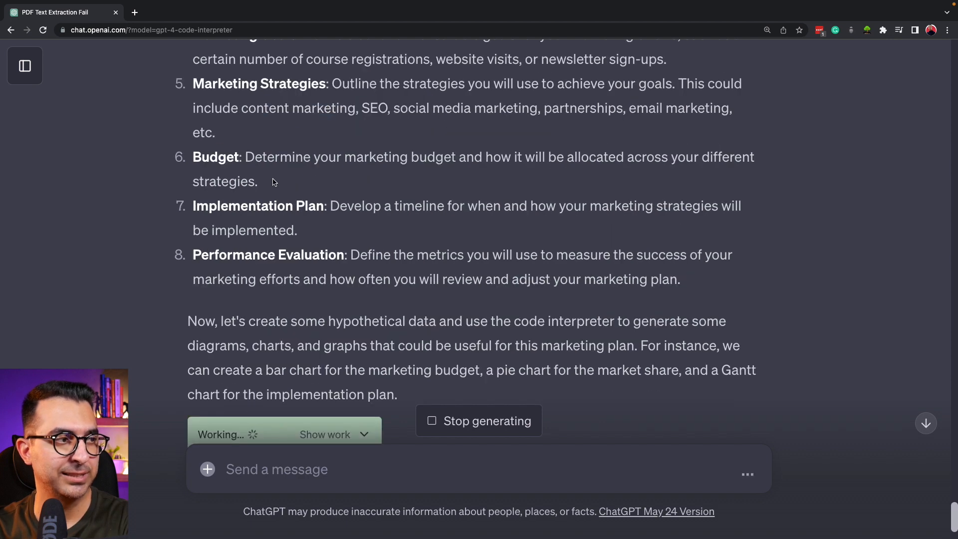
{"action": "scroll", "scroll_direction": "down", "scroll_amount": 3}
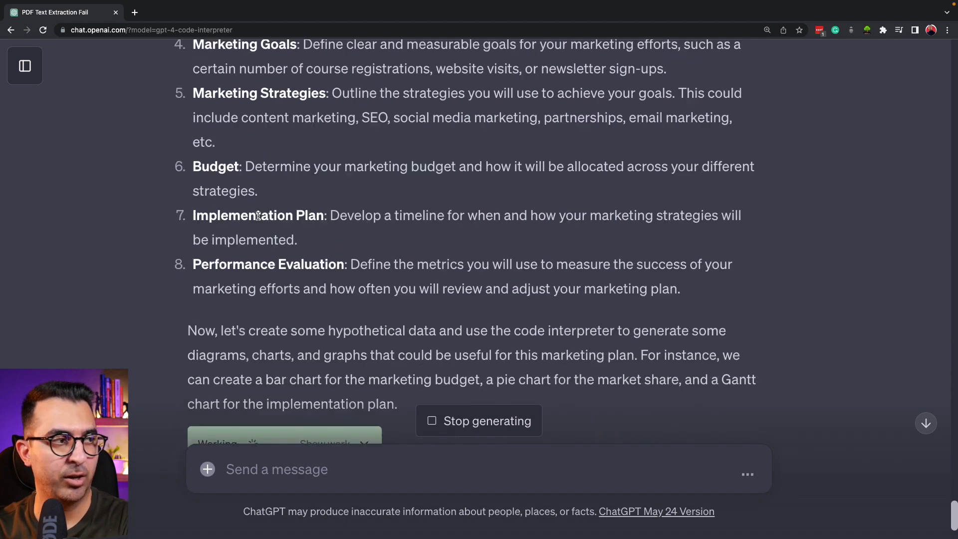
{"action": "scroll", "scroll_direction": "down", "scroll_amount": 3}
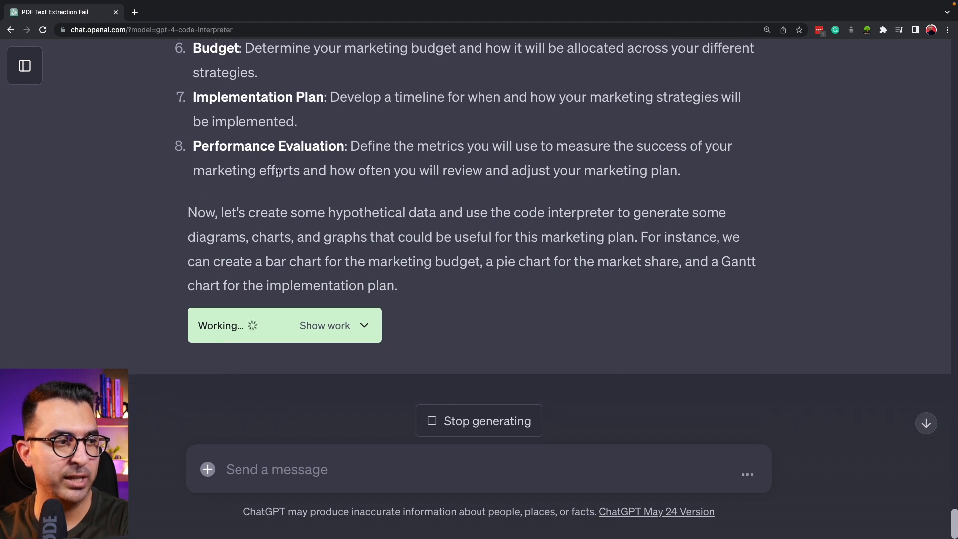
{"action": "left_click", "coordinate": [325, 325]}
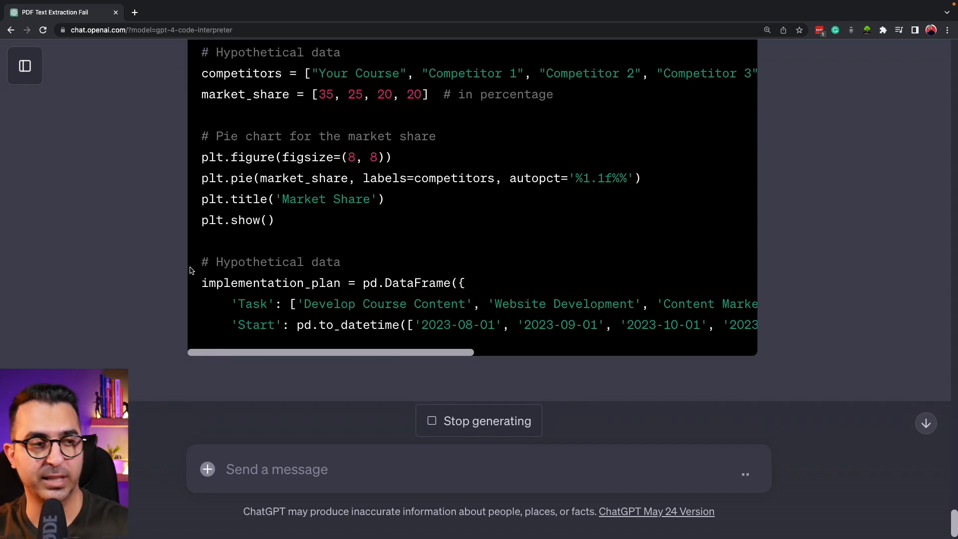
Scroll past the code to the Marketing Budget Allocation bar chart by strategy
{"action": "scroll", "scroll_direction": "down", "scroll_amount": 3}
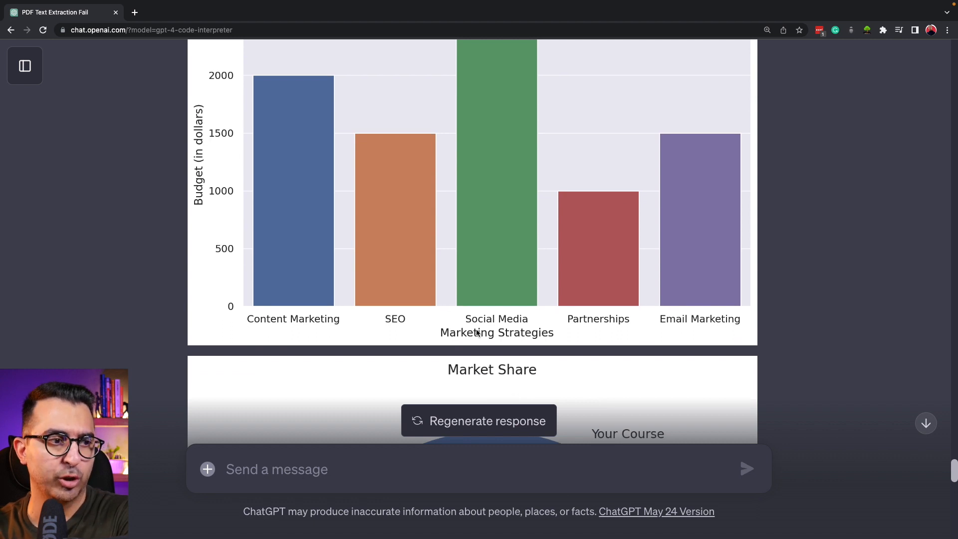
Read through the market share pie chart, implementation Gantt chart and closing chart explanations
{"action": "scroll", "scroll_direction": "down", "scroll_amount": 3}
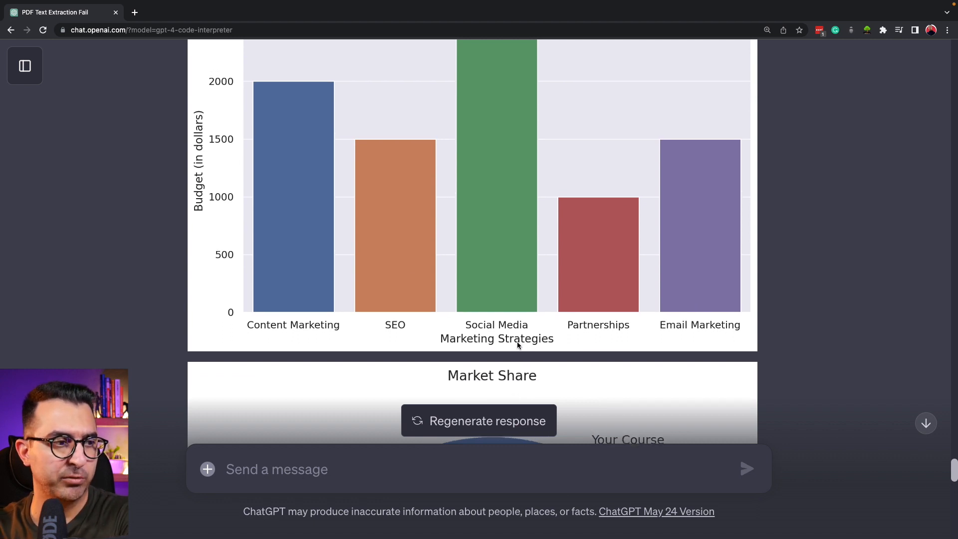
{"action": "scroll", "scroll_direction": "down", "scroll_amount": 3}
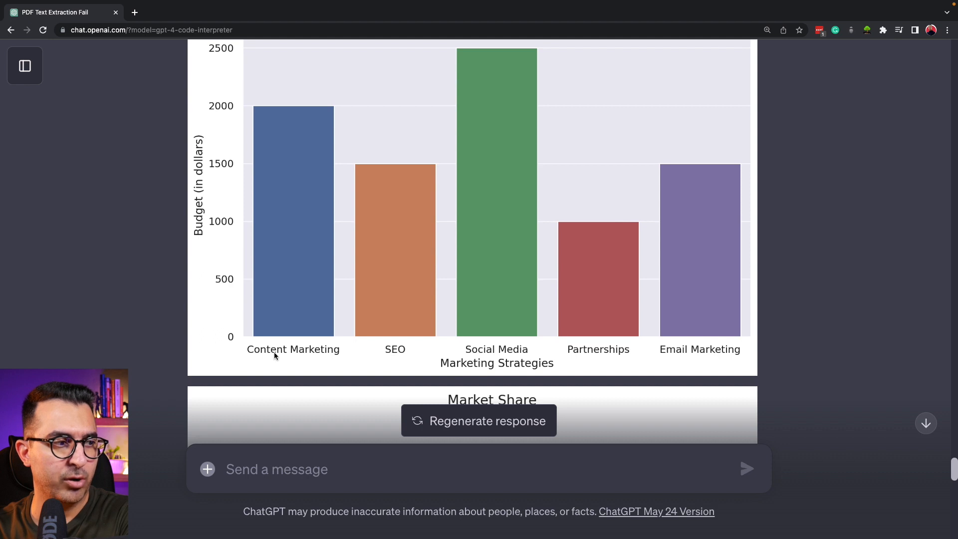
{"action": "mouse_move", "coordinate": [494, 357]}
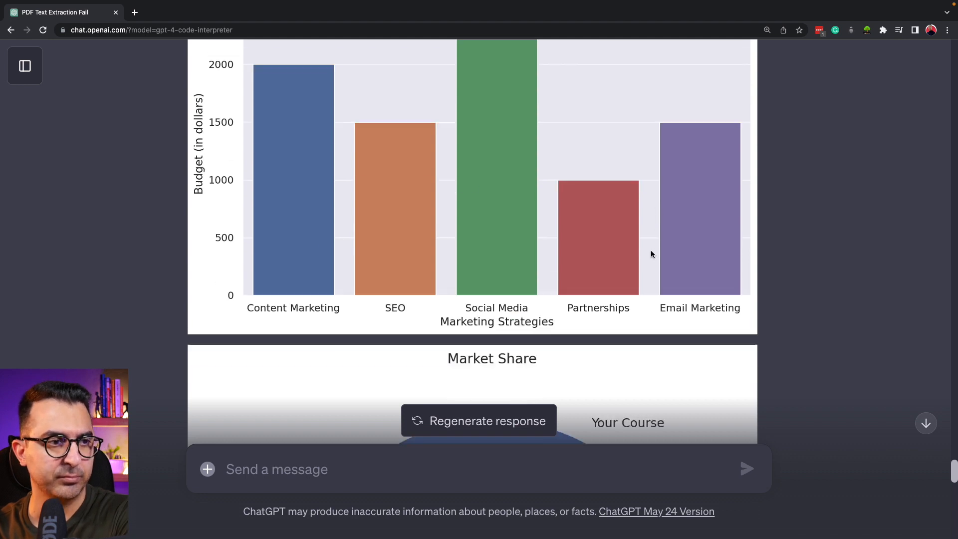
{"action": "scroll", "scroll_direction": "down", "scroll_amount": 3}
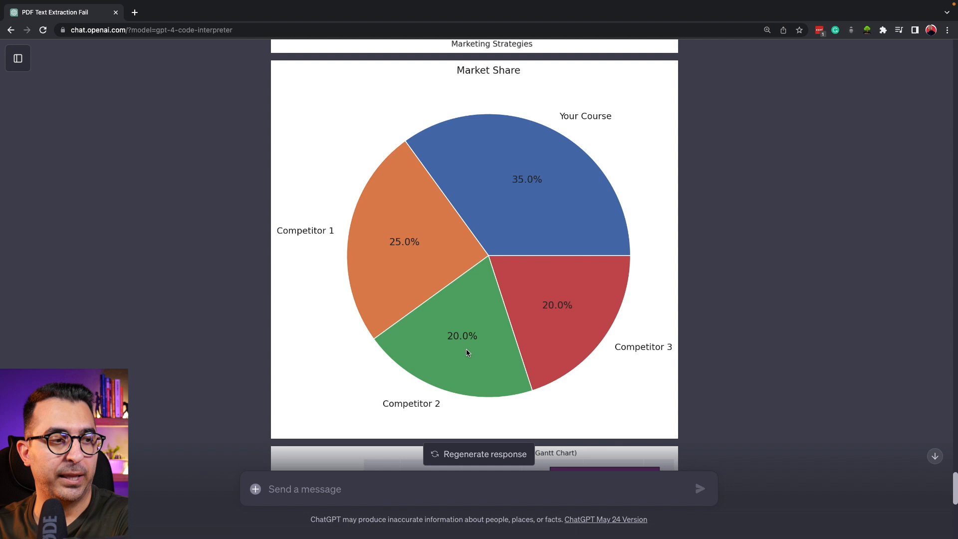
{"action": "mouse_move", "coordinate": [595, 249]}
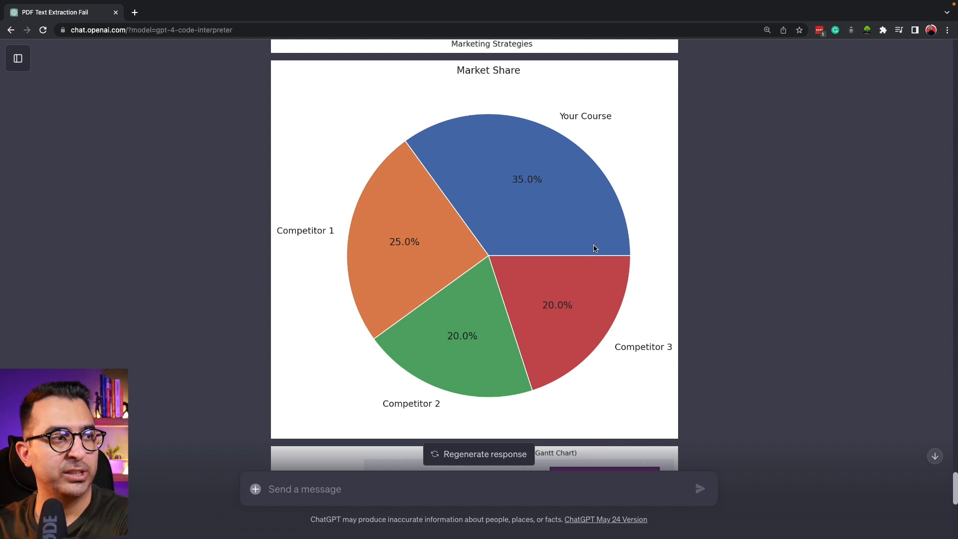
{"action": "scroll", "scroll_direction": "down", "scroll_amount": 3}
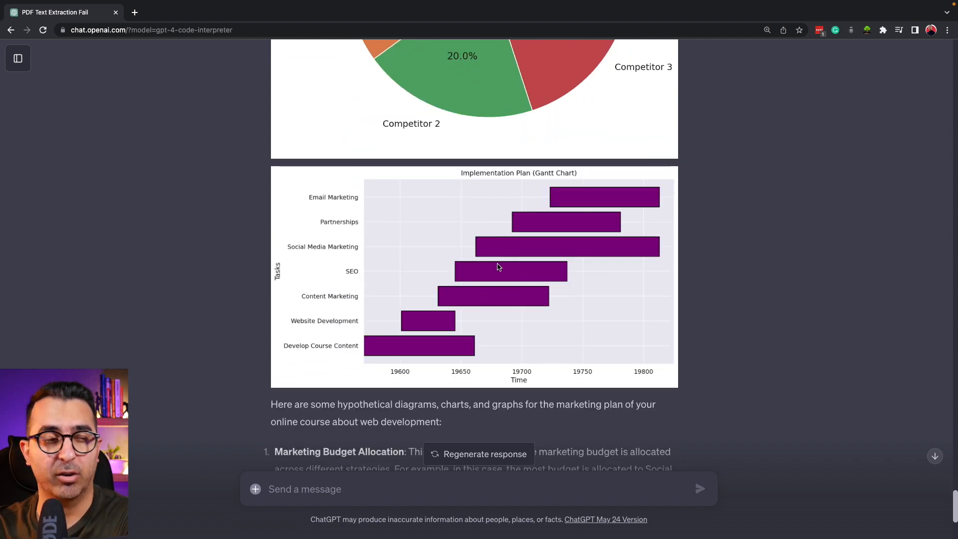
{"action": "scroll", "scroll_direction": "down", "scroll_amount": 3}
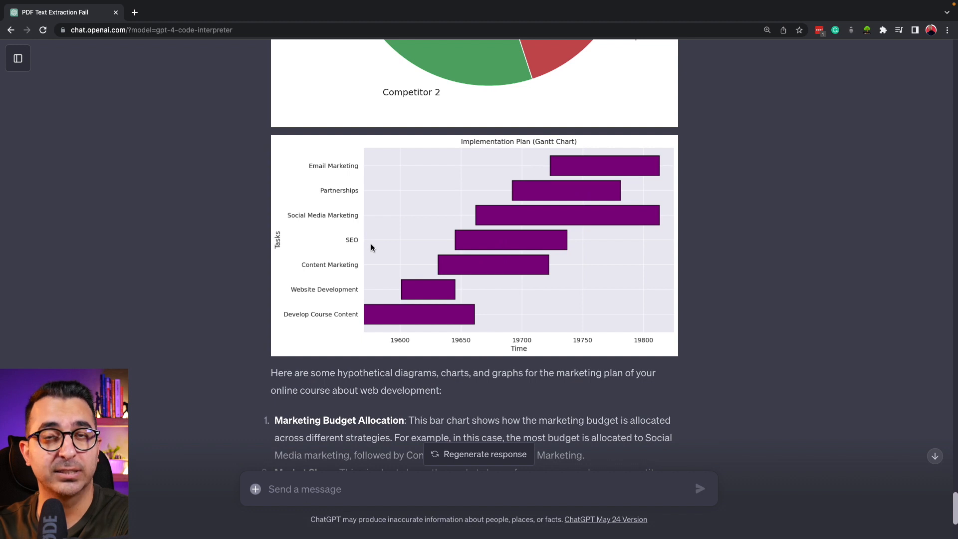
{"action": "mouse_move", "coordinate": [376, 257]}
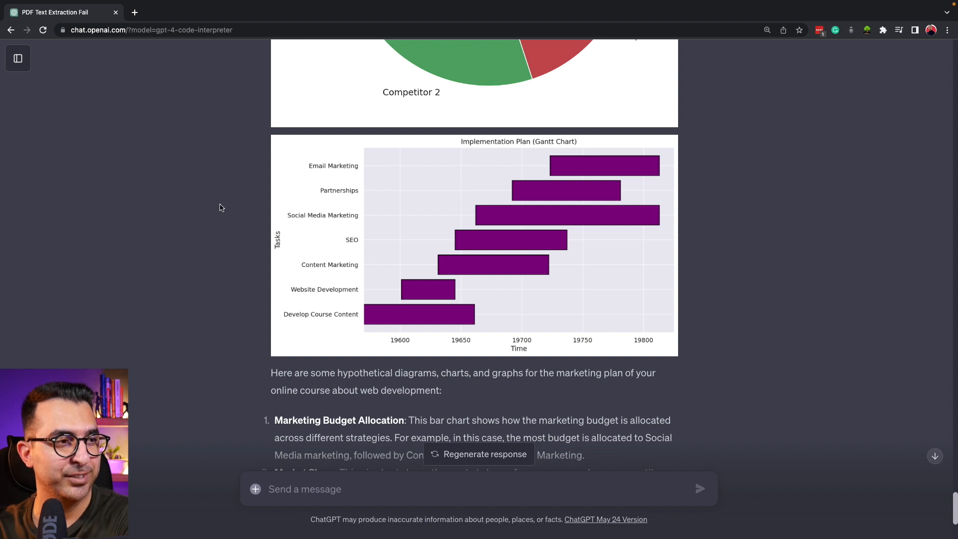
{"action": "scroll", "scroll_direction": "down", "scroll_amount": 3}
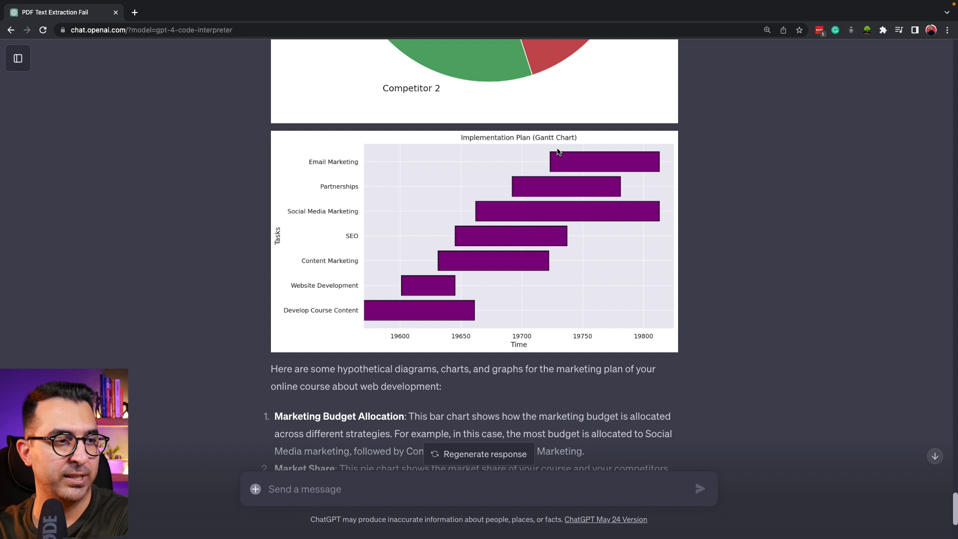
{"action": "scroll", "scroll_direction": "down", "scroll_amount": 3}
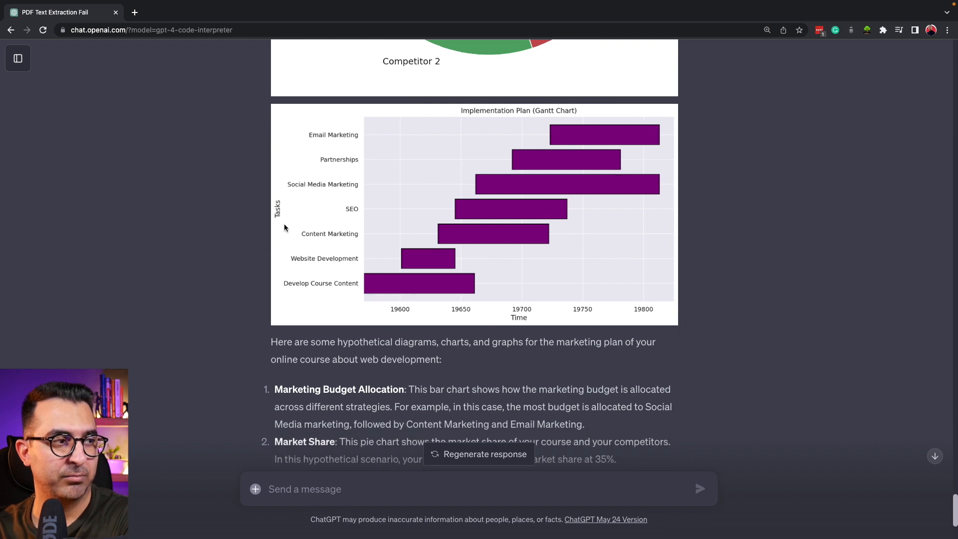
{"action": "mouse_move", "coordinate": [306, 188]}
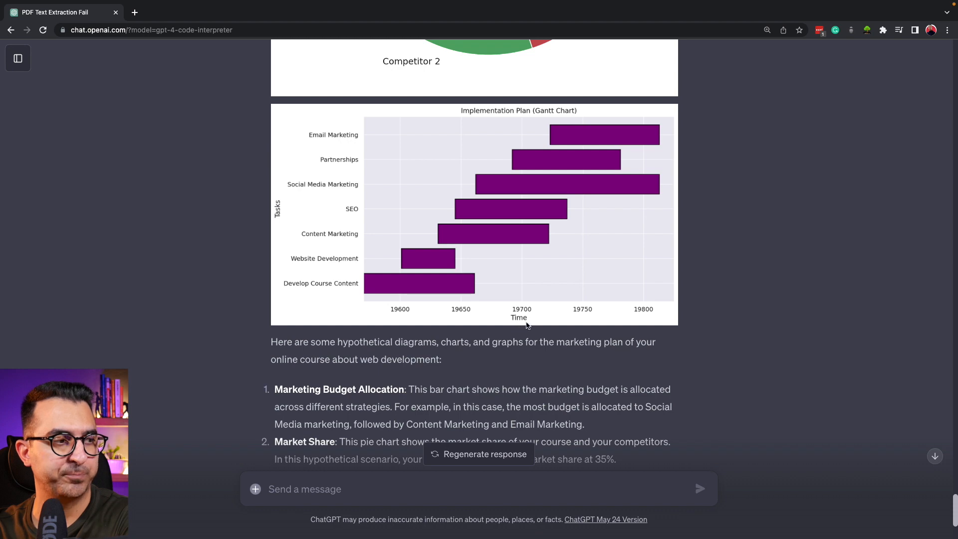
{"action": "scroll", "scroll_direction": "down", "scroll_amount": 3}
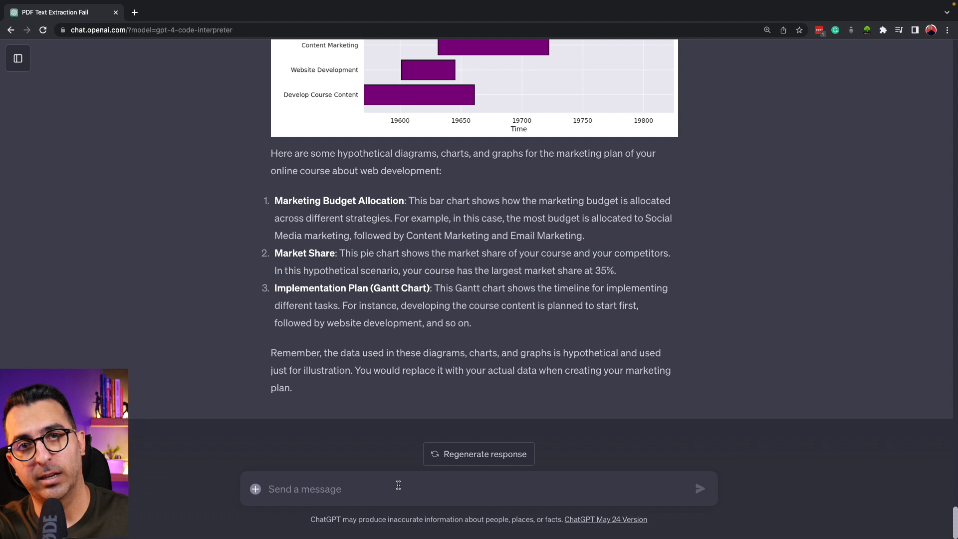
{"action": "type", "text": "now can you use code interpreter to"}
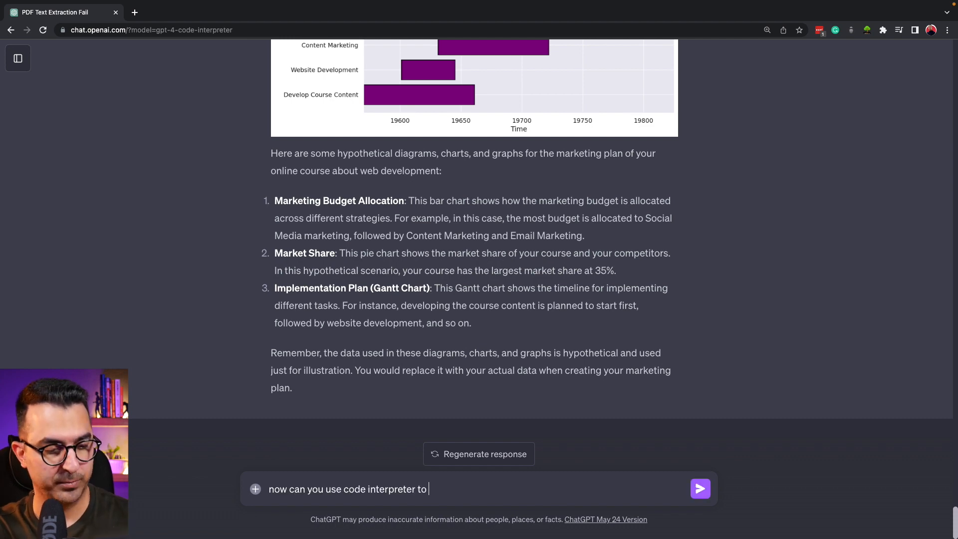
Send a request for a diagram showing each marketing plan step in order
{"action": "type", "text": "create a diagram that shows each step of this marketing plan that I need to take in order"}
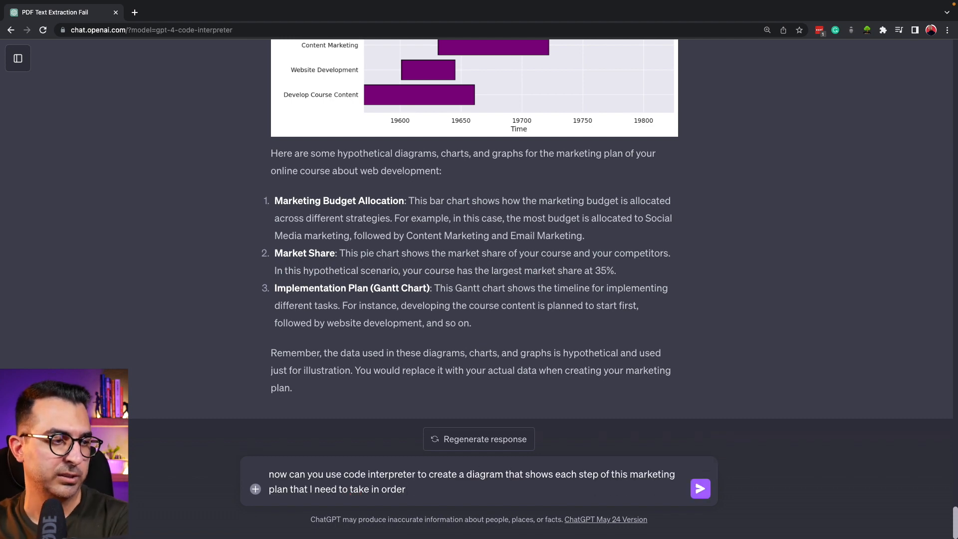
{"action": "left_click", "coordinate": [700, 488]}
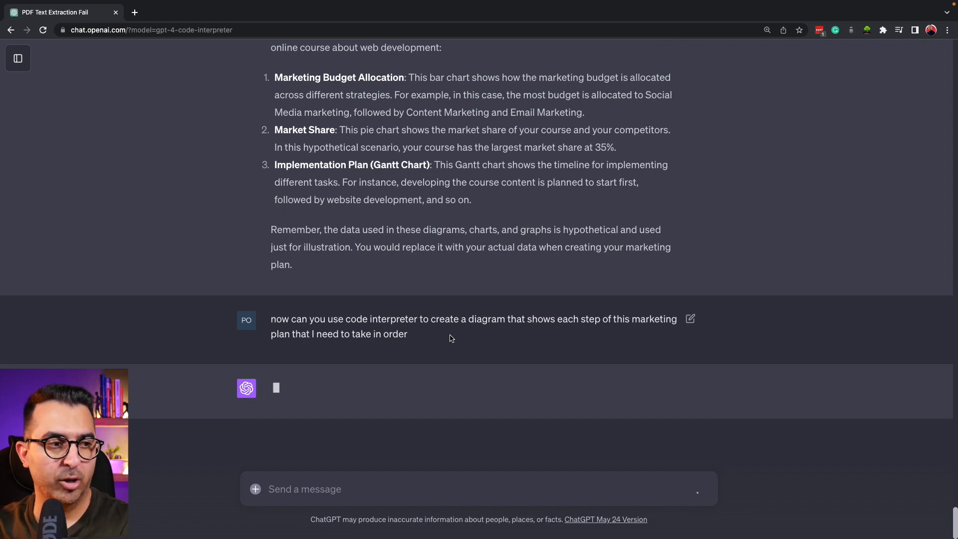
{"action": "mouse_move", "coordinate": [593, 341]}
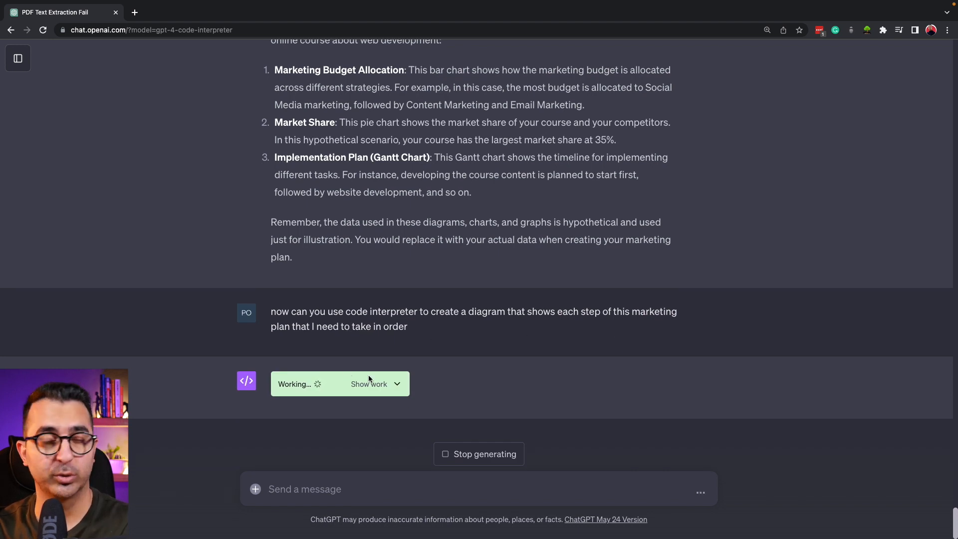
Reveal the diagram code and view the Steps of the Marketing Plan directed graph with its explanations
{"action": "left_click", "coordinate": [370, 383]}
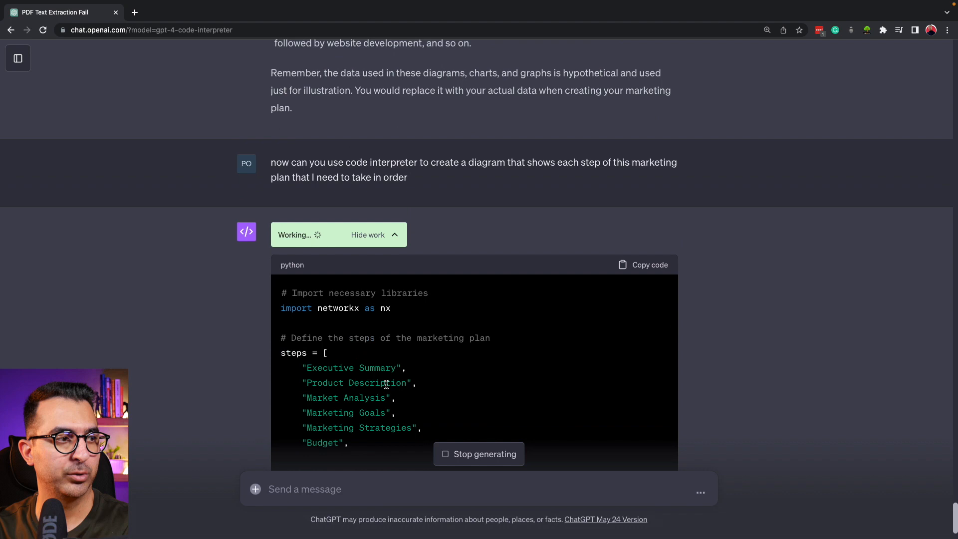
{"action": "scroll", "scroll_direction": "down", "scroll_amount": 3}
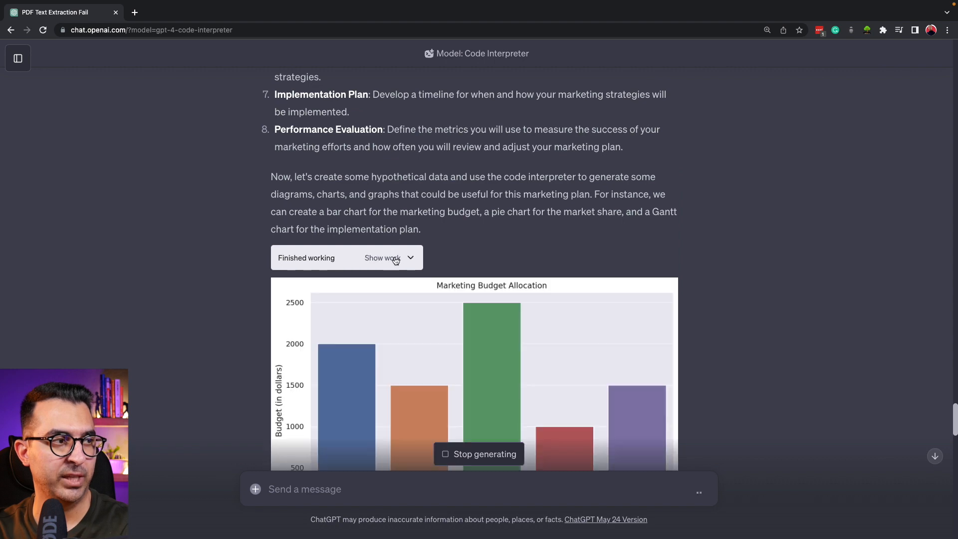
{"action": "scroll", "scroll_direction": "down", "scroll_amount": 3}
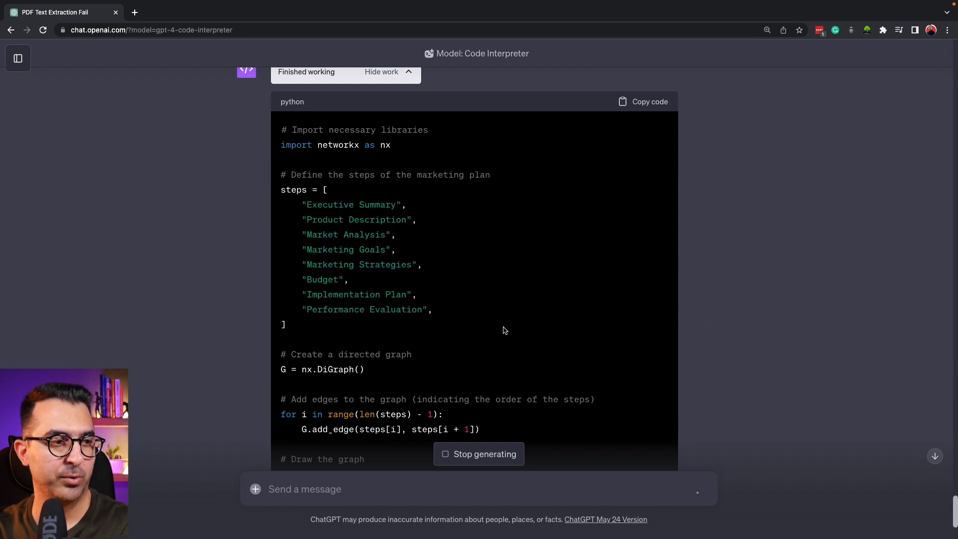
{"action": "scroll", "scroll_direction": "down", "scroll_amount": 3}
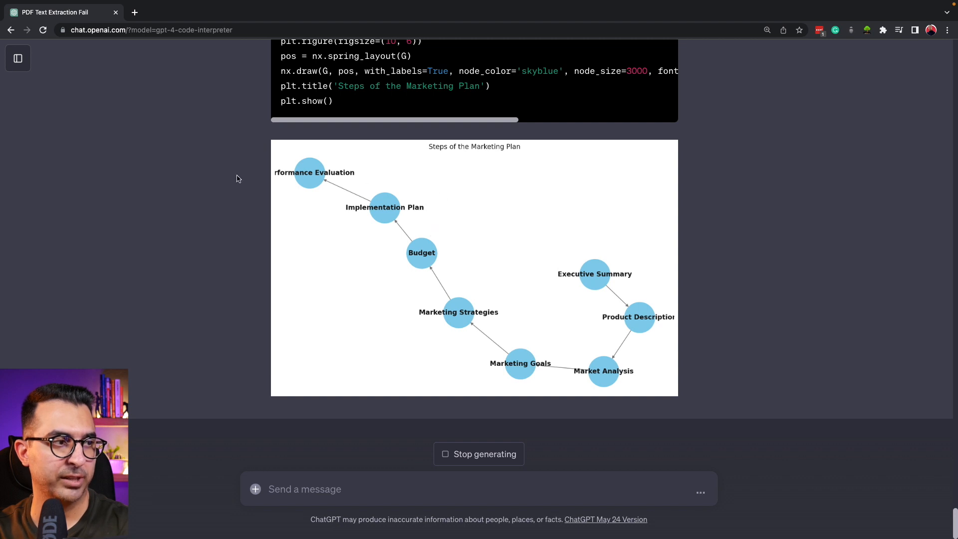
{"action": "mouse_move", "coordinate": [379, 207]}
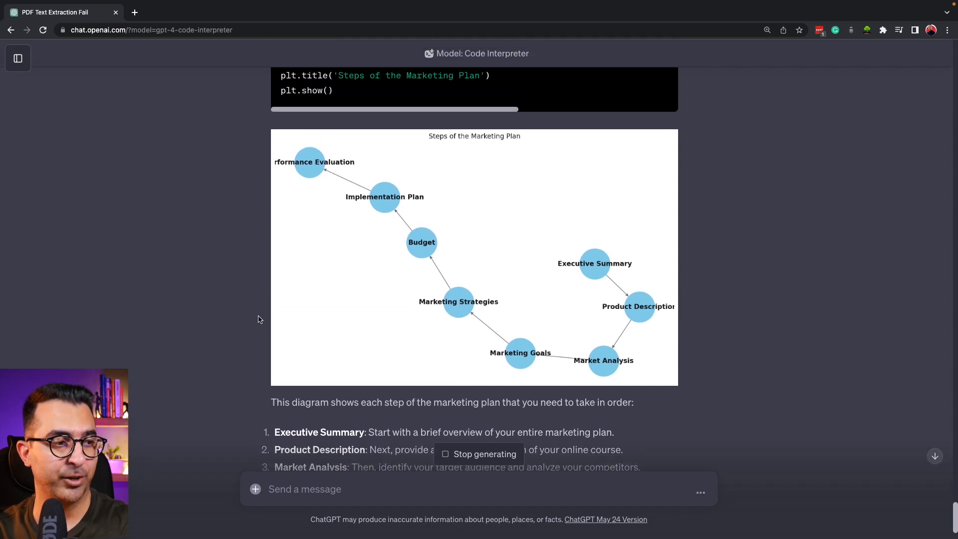
{"action": "scroll", "scroll_direction": "down", "scroll_amount": 3}
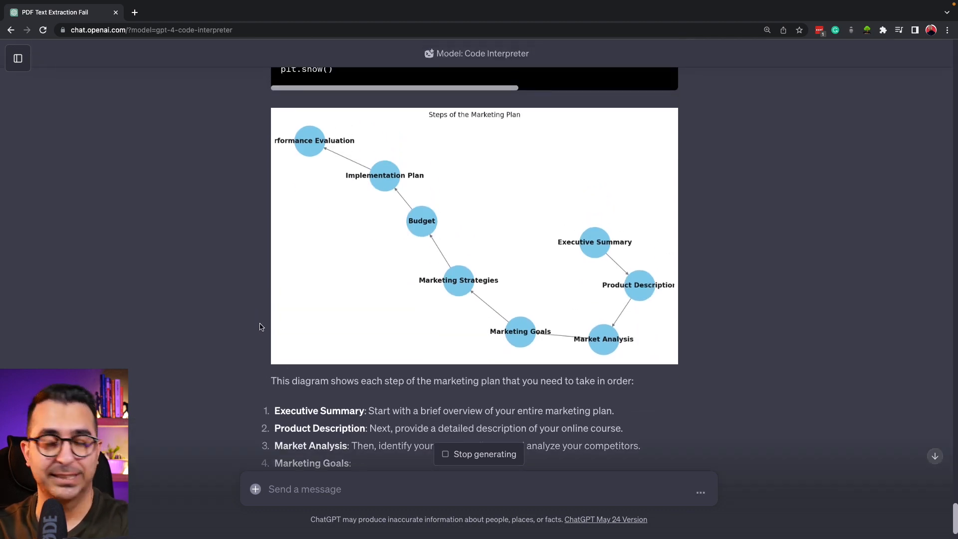